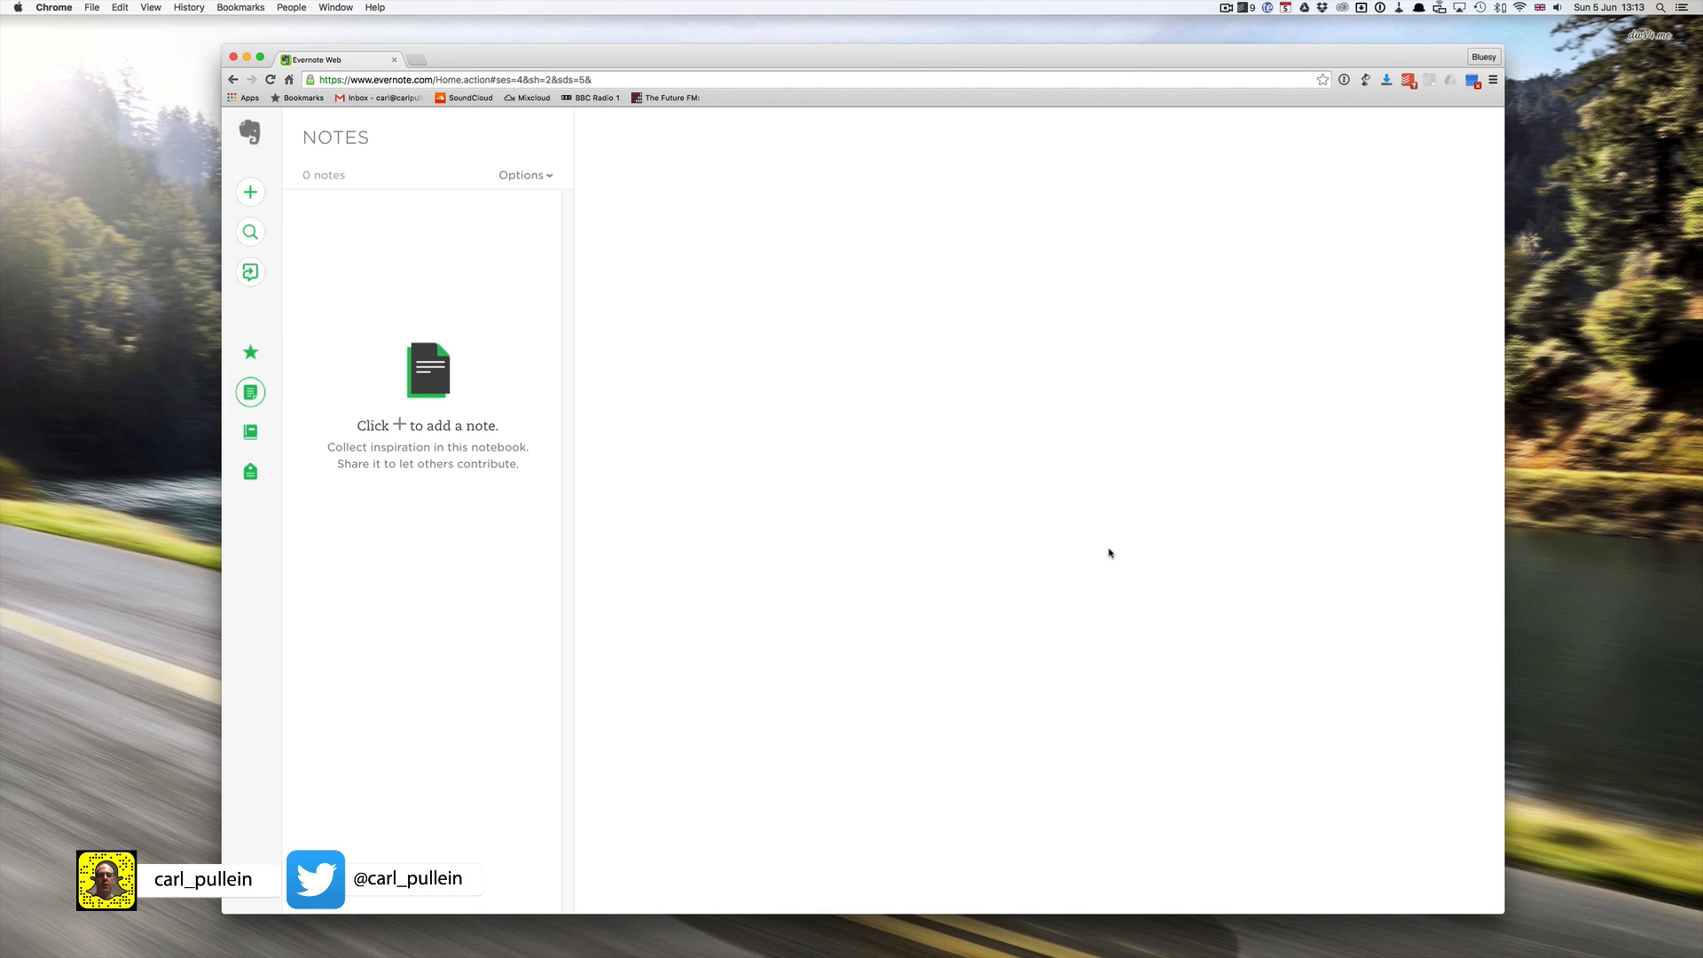
pyautogui.moveTo(992, 505)
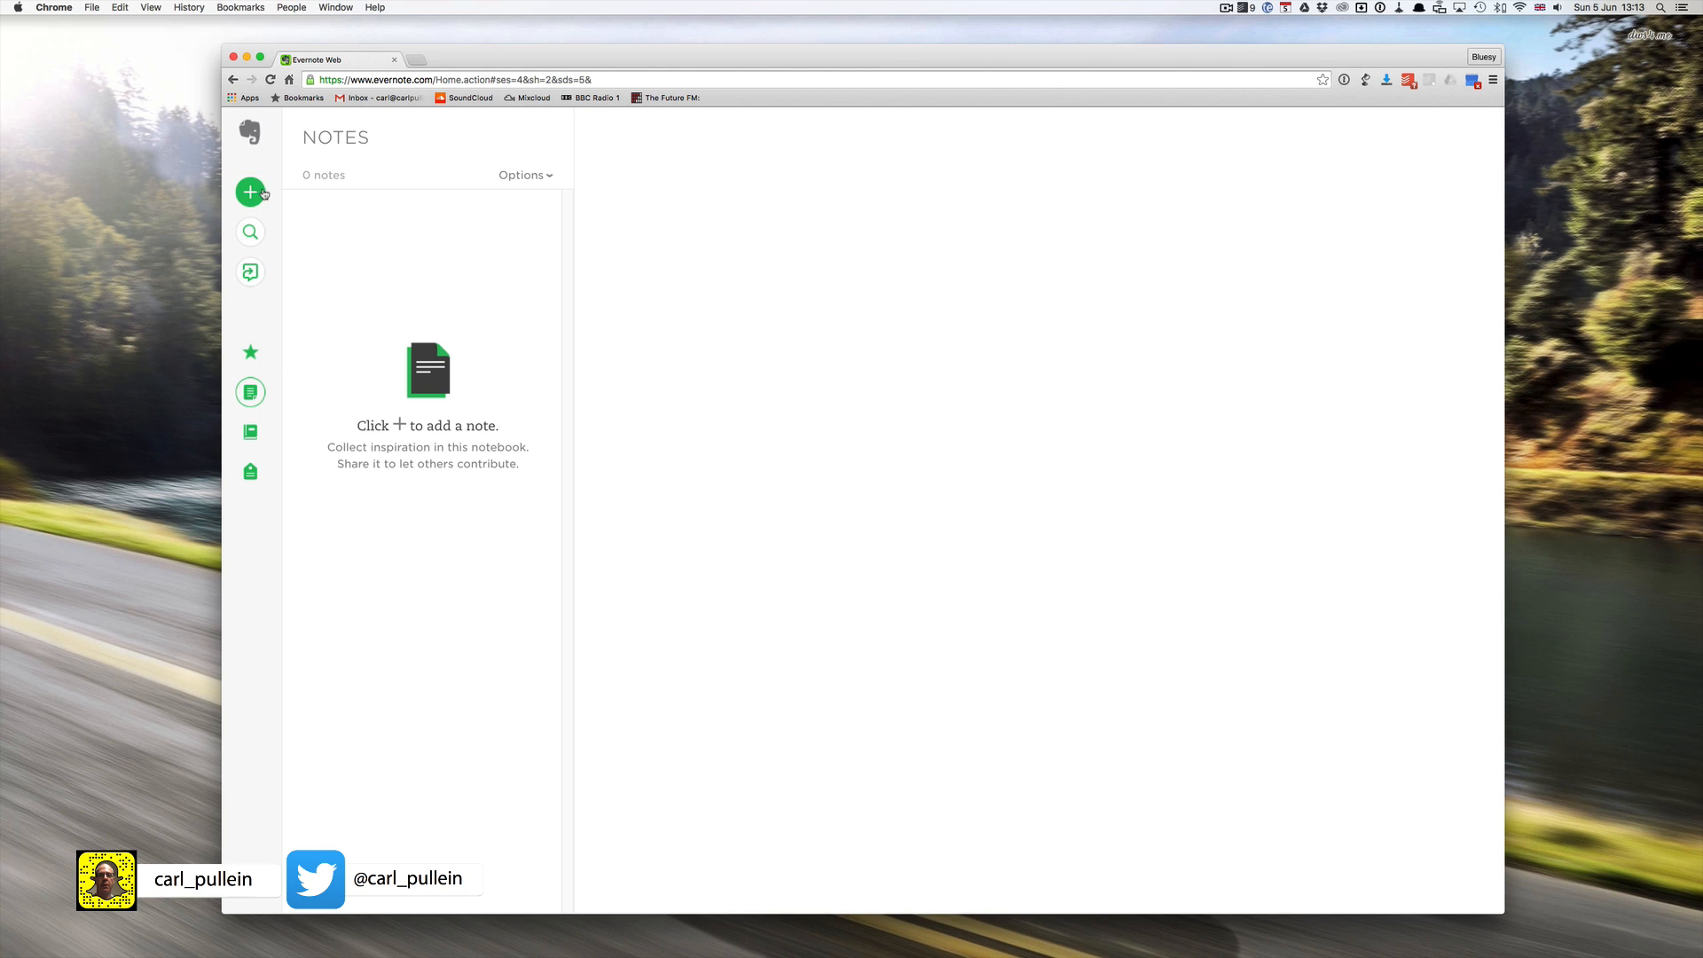
pyautogui.moveTo(250, 231)
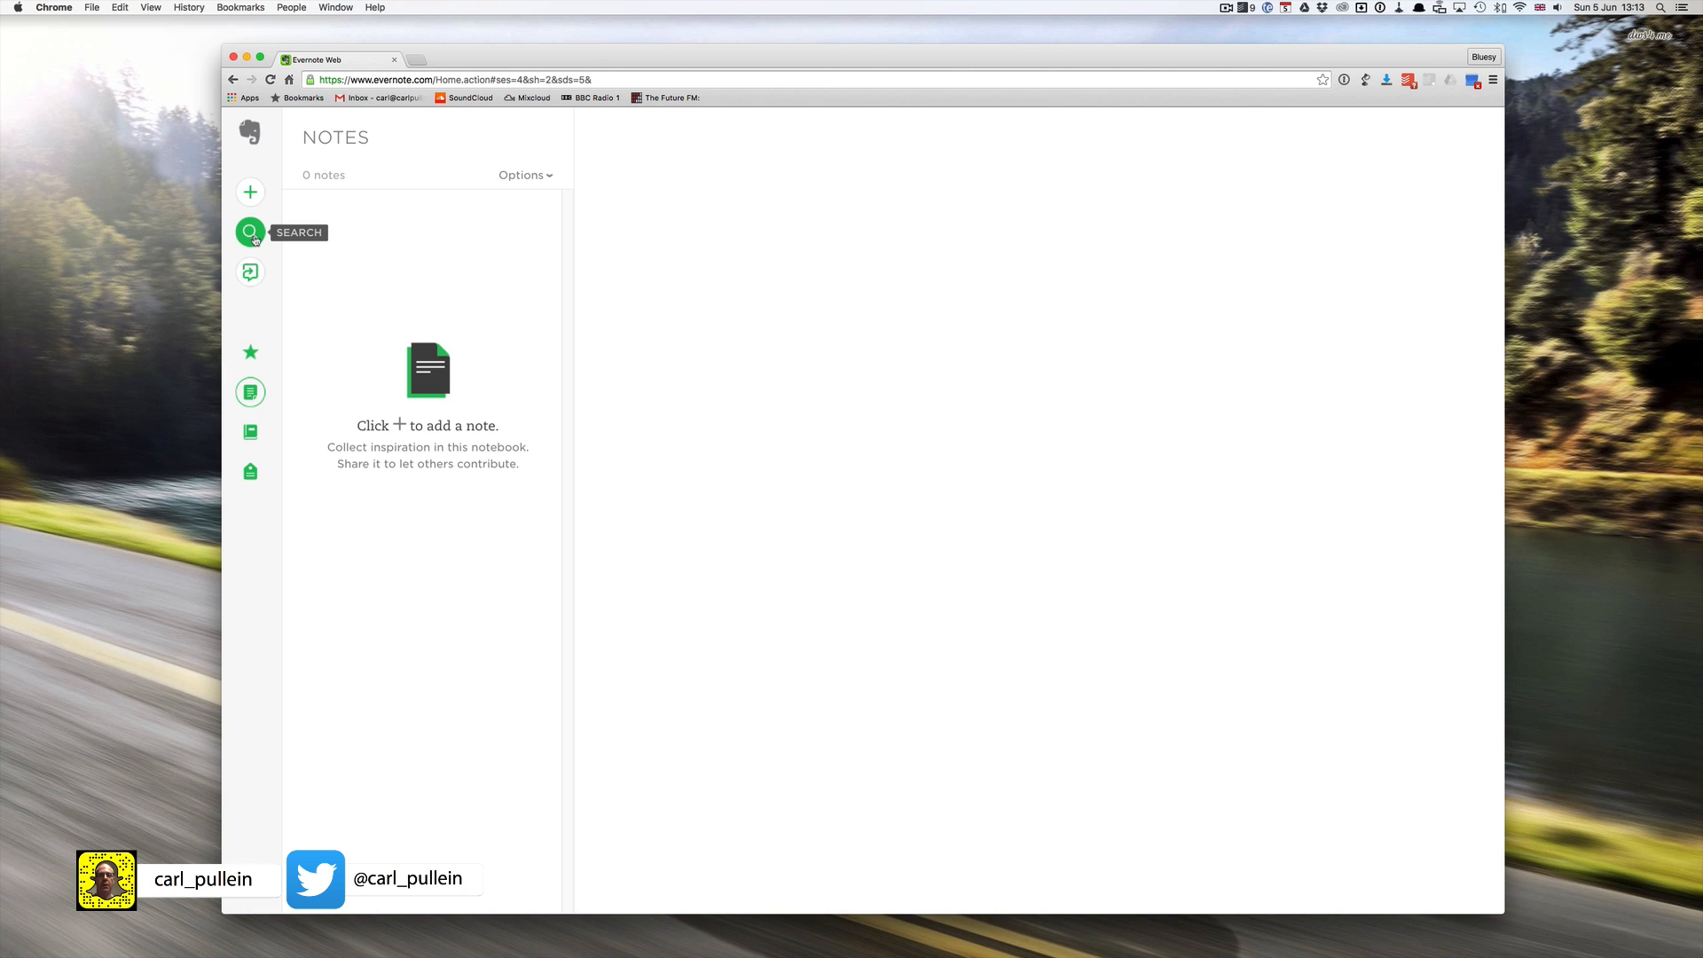
pyautogui.moveTo(250, 271)
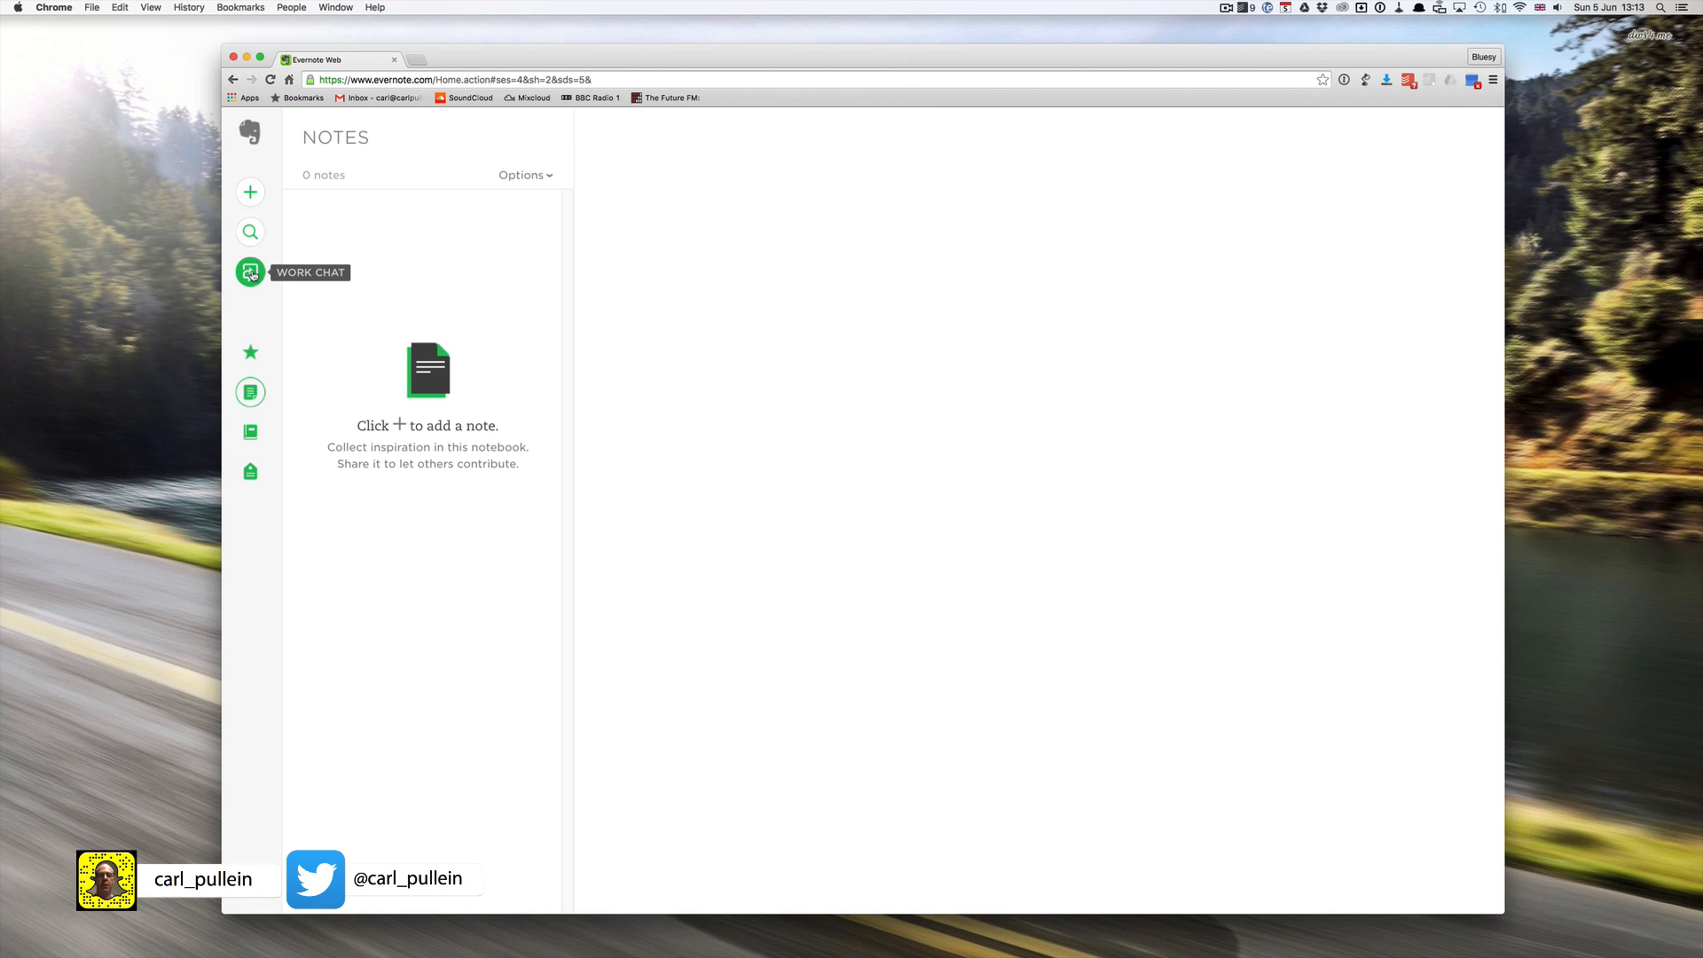
pyautogui.moveTo(251, 351)
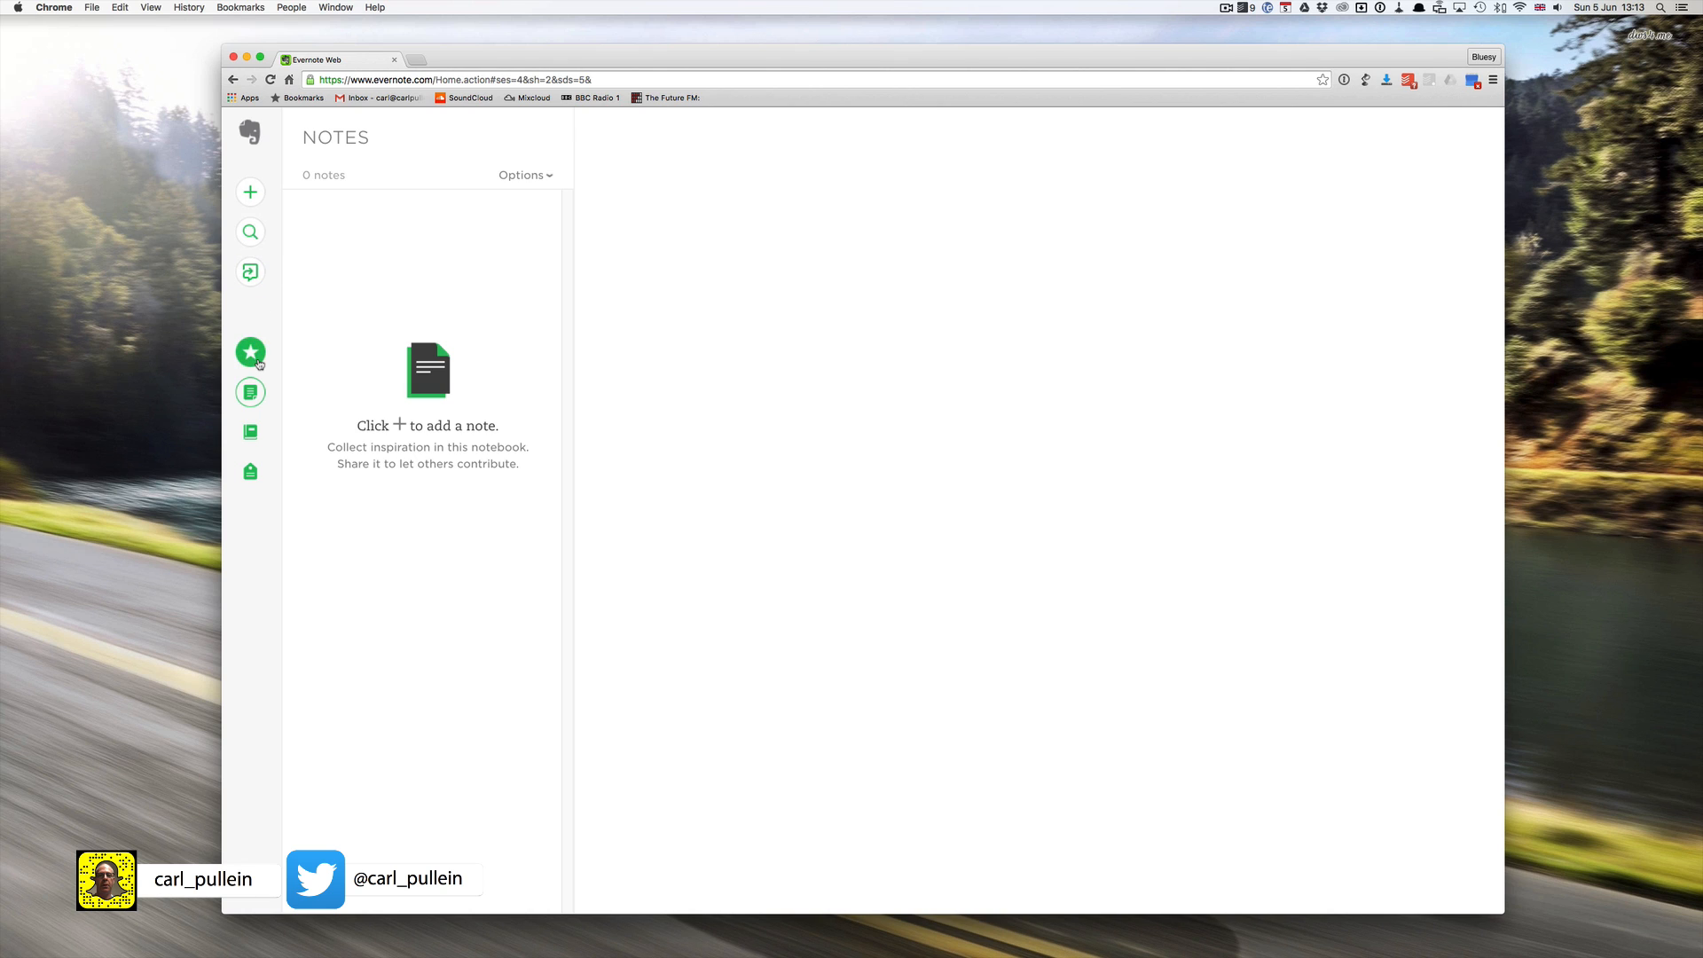
pyautogui.moveTo(250, 352)
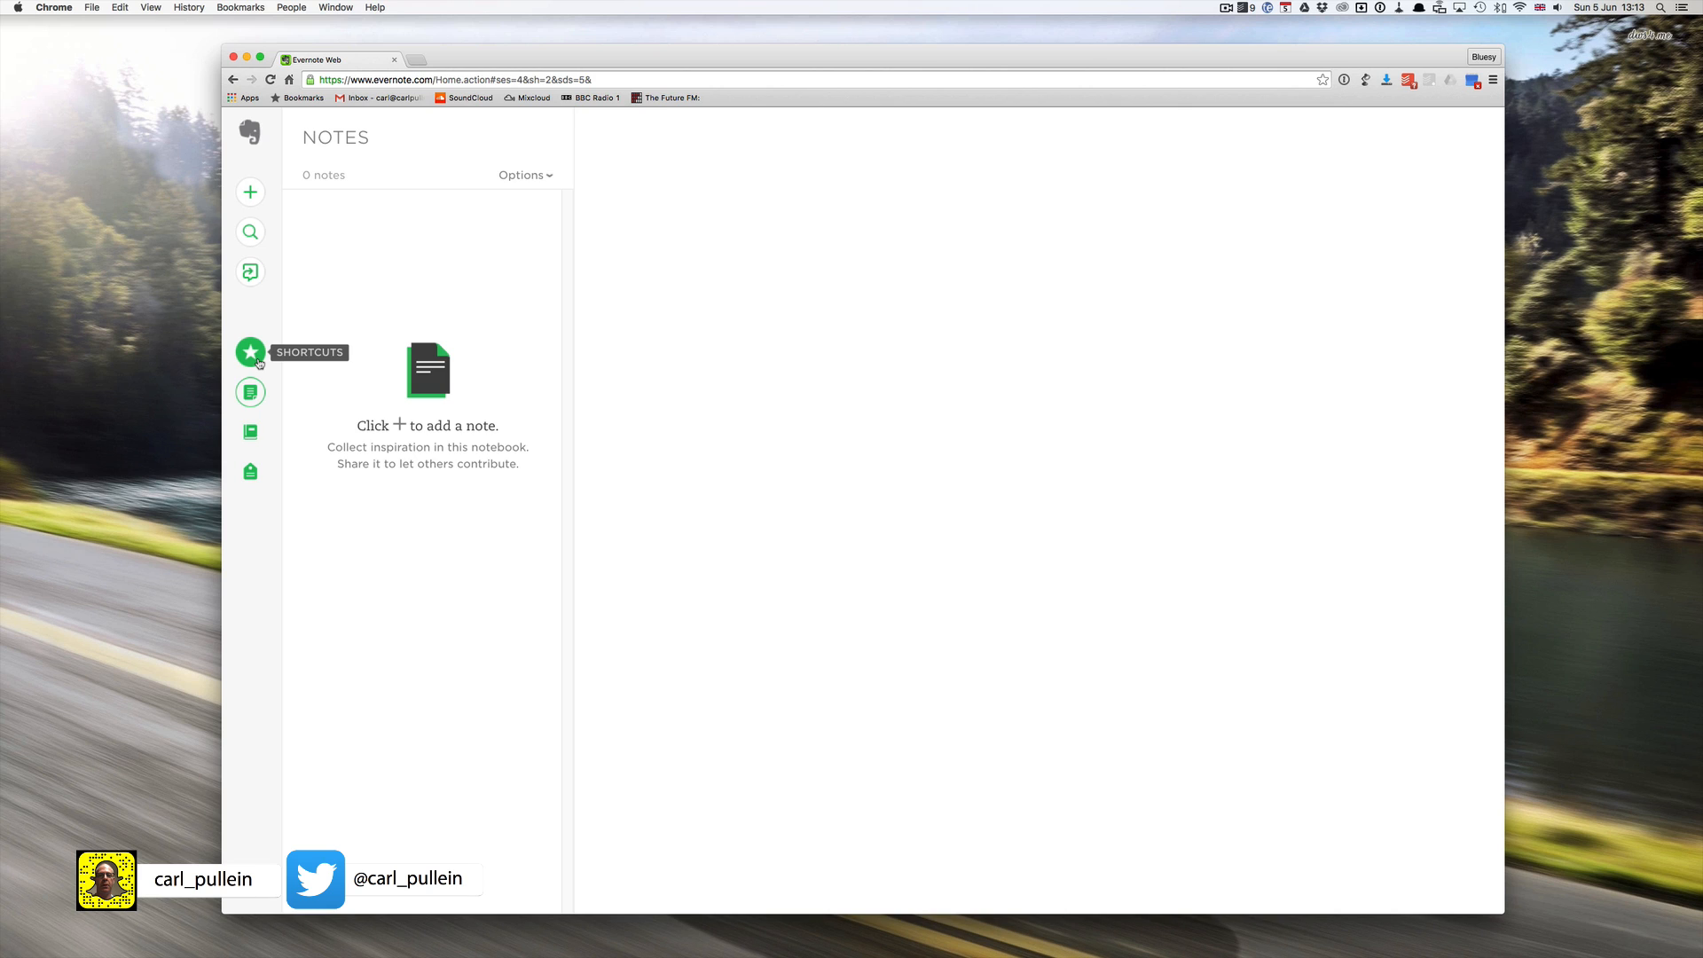
pyautogui.moveTo(251, 431)
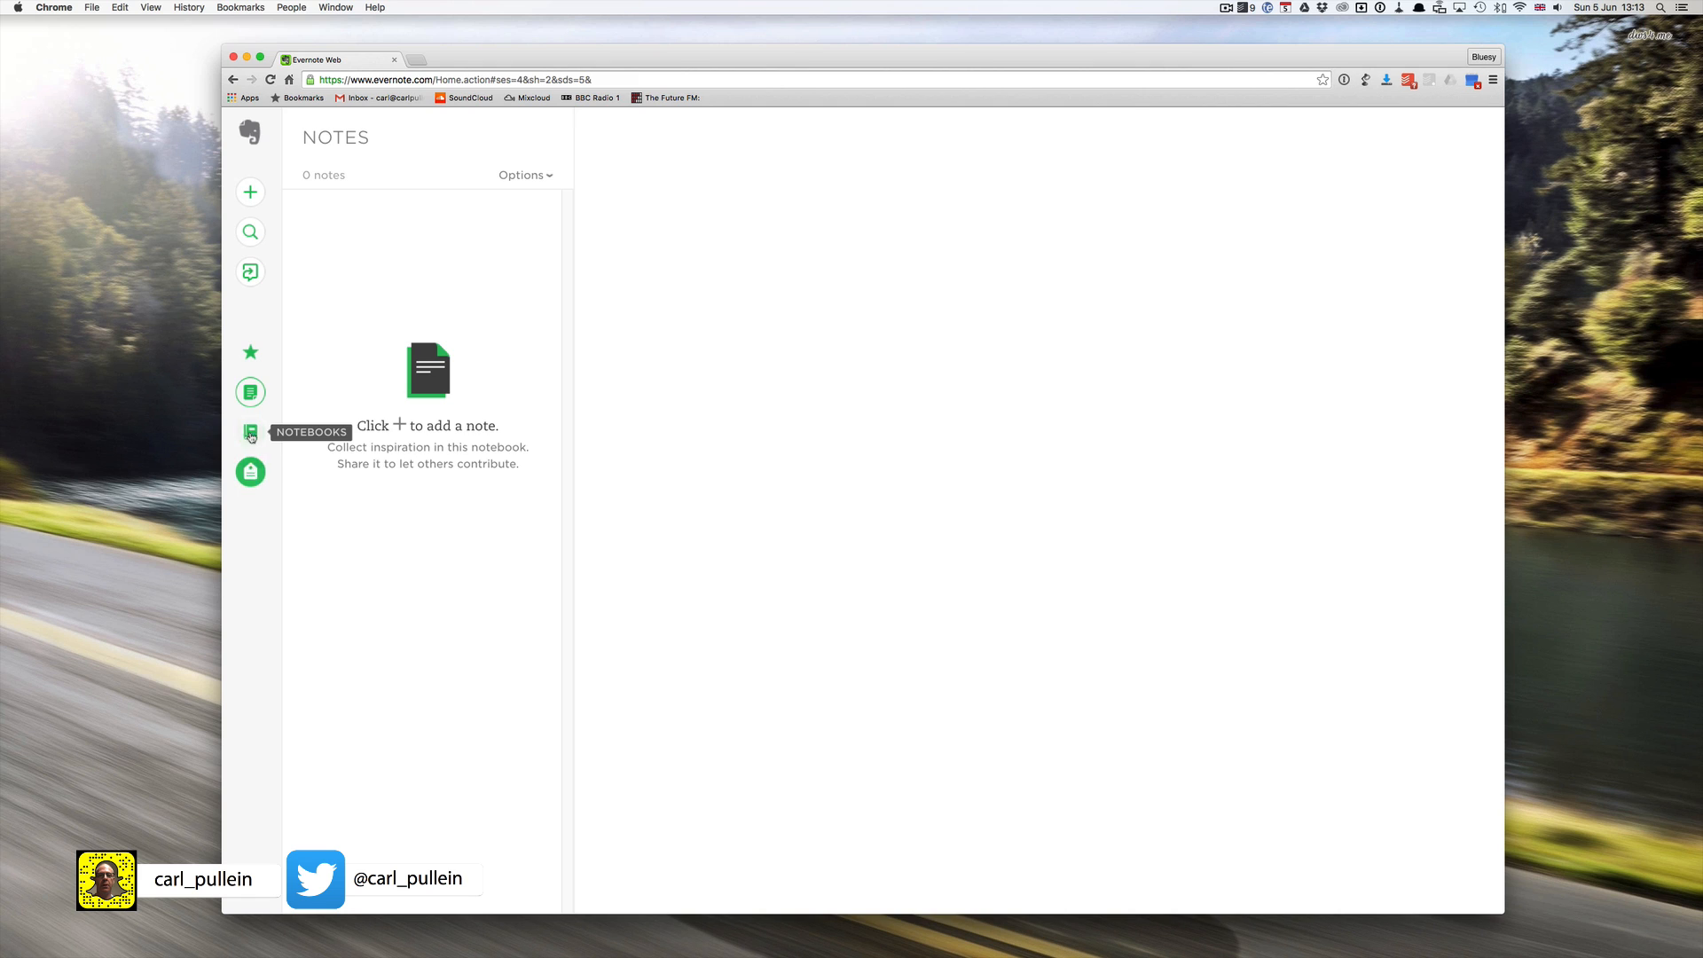
# Step: Open First Notebook from the Notebooks list
pyautogui.click(250, 431)
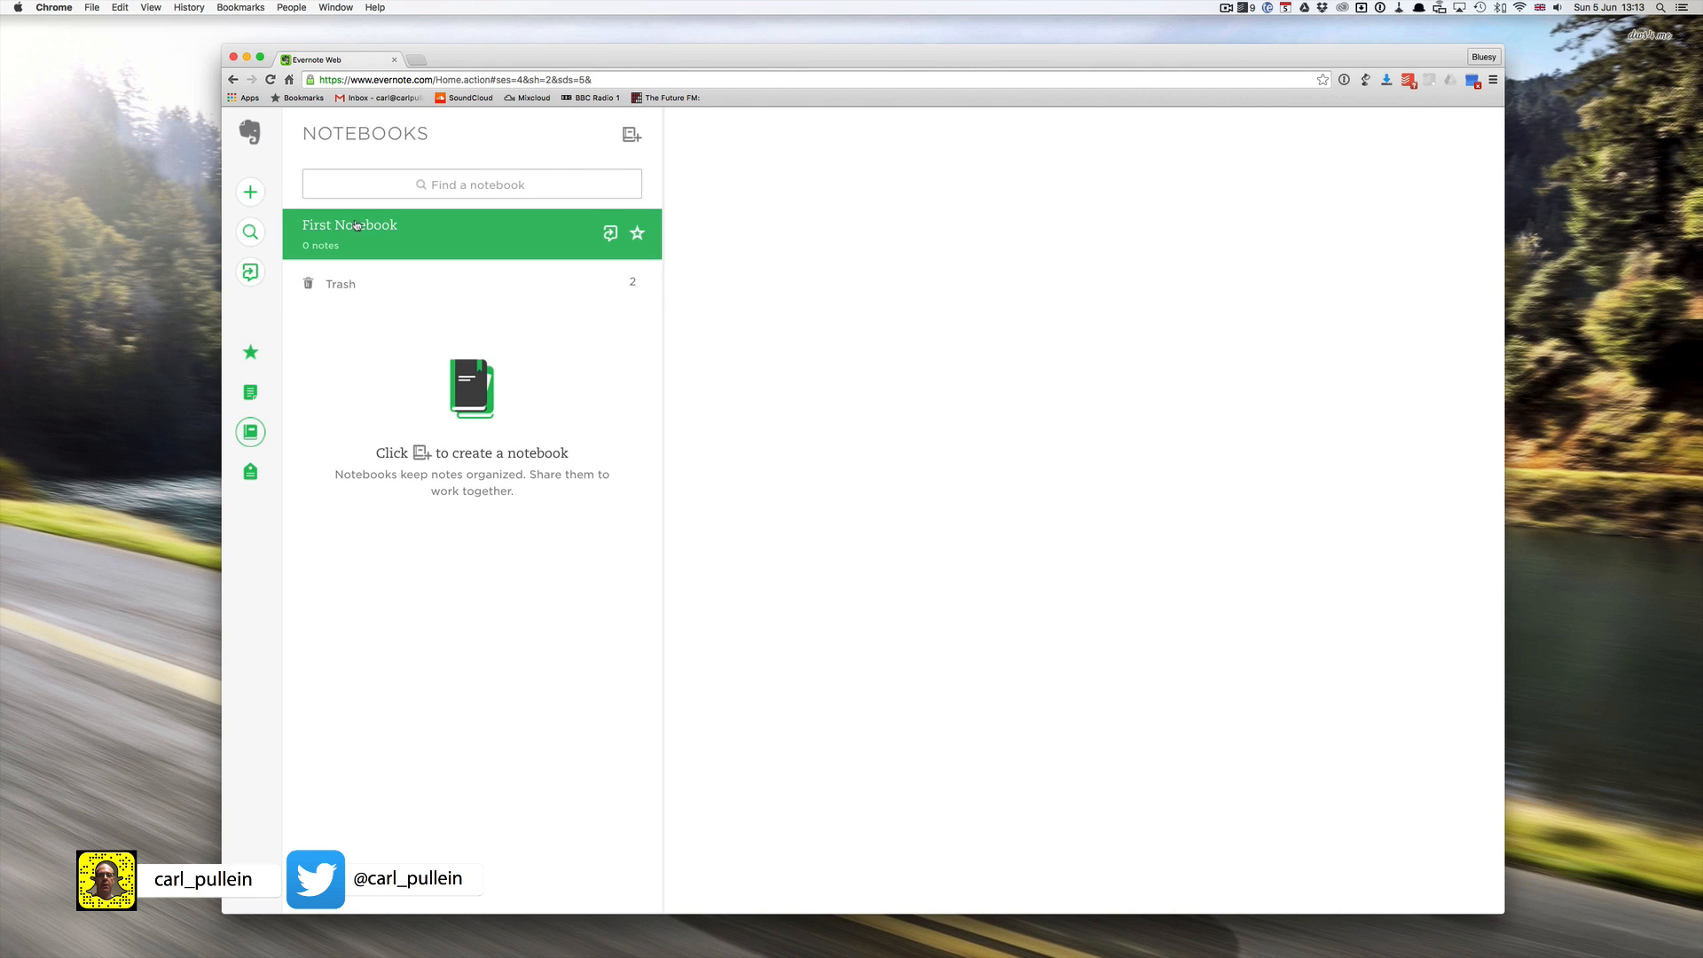
pyautogui.click(349, 226)
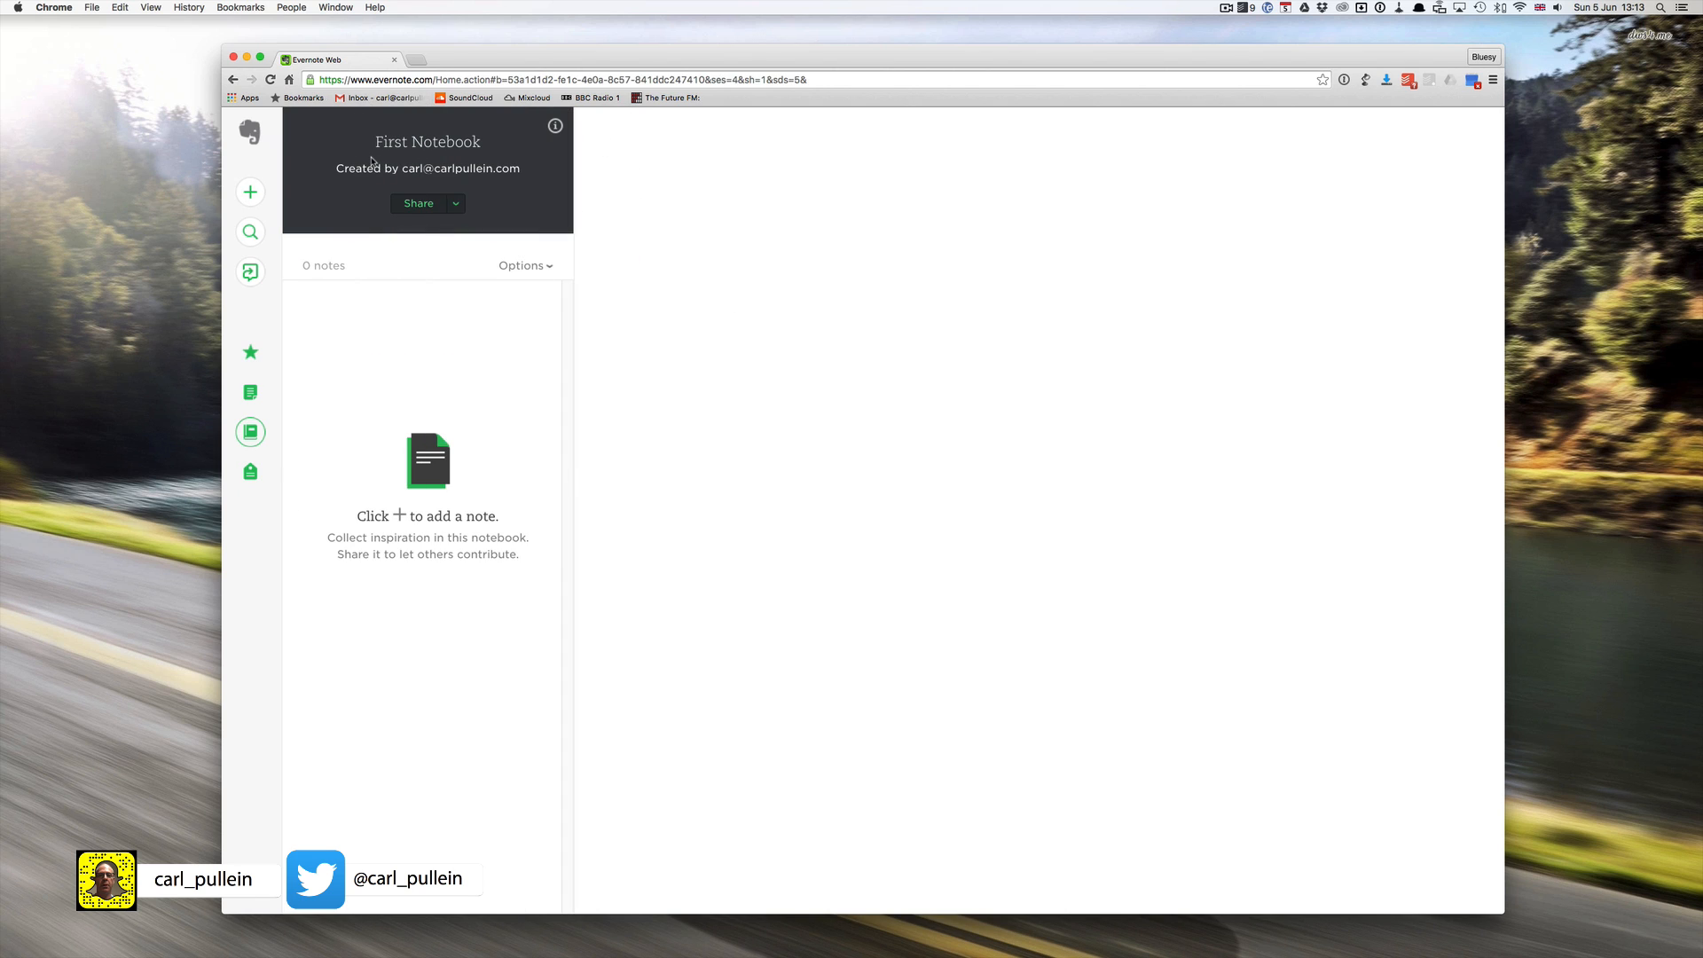
pyautogui.moveTo(556, 125)
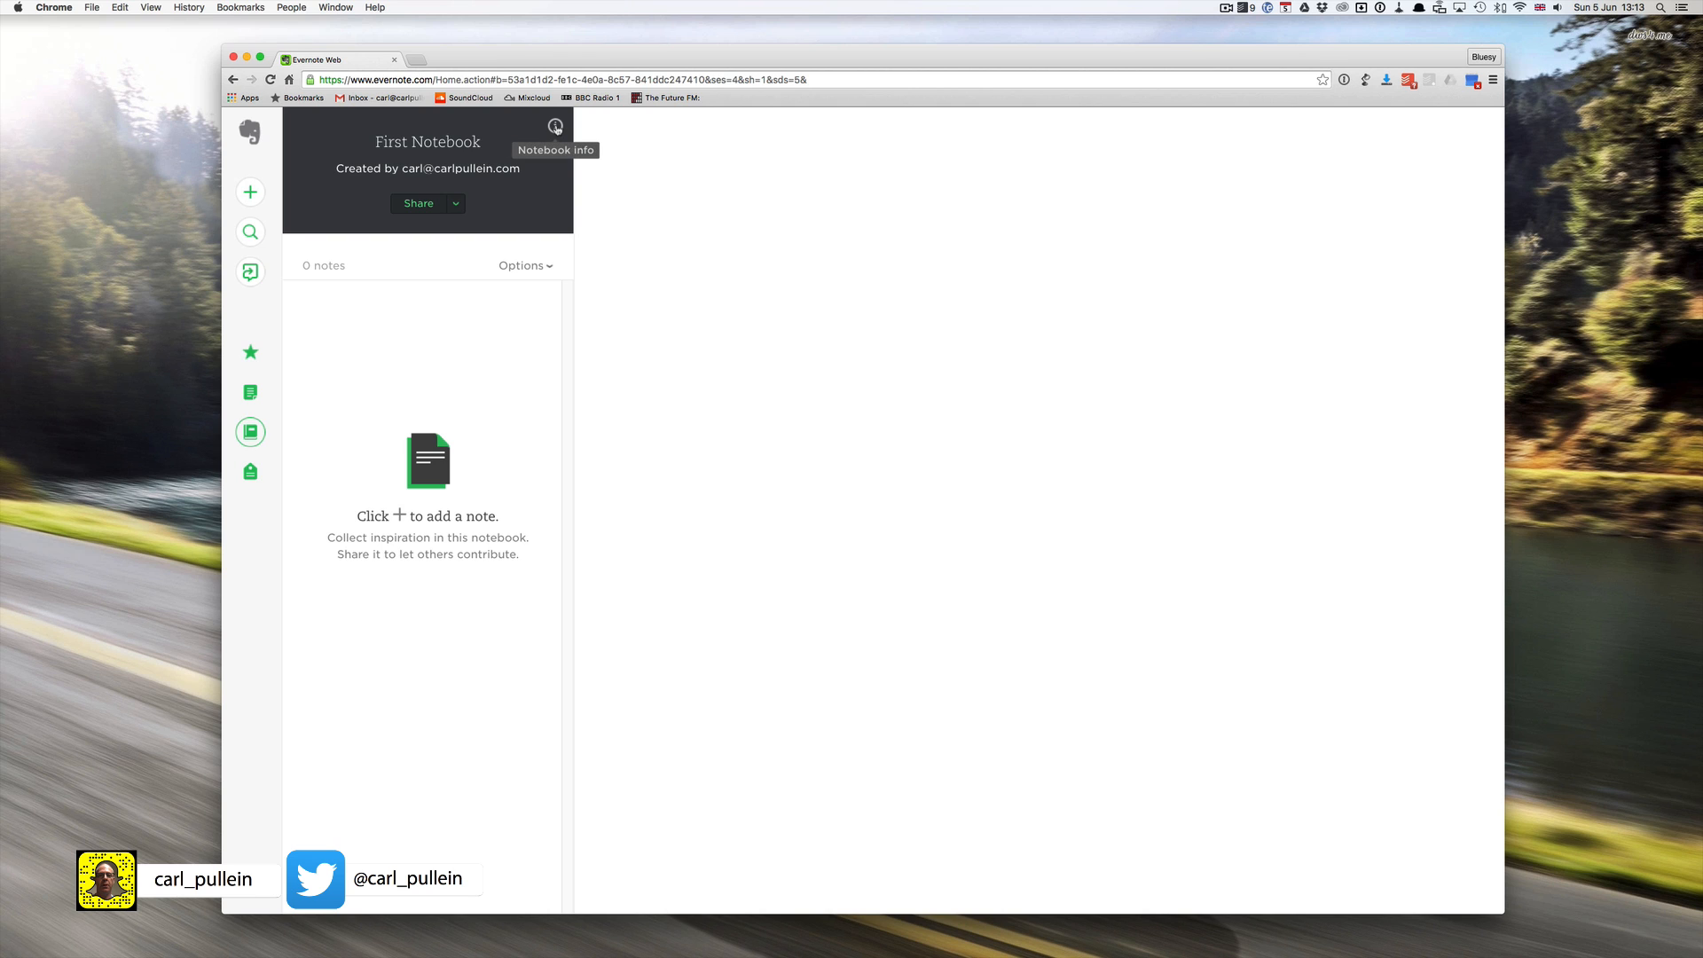
# Step: Rename the notebook from First Notebook to Inbox via its details and save
pyautogui.click(556, 124)
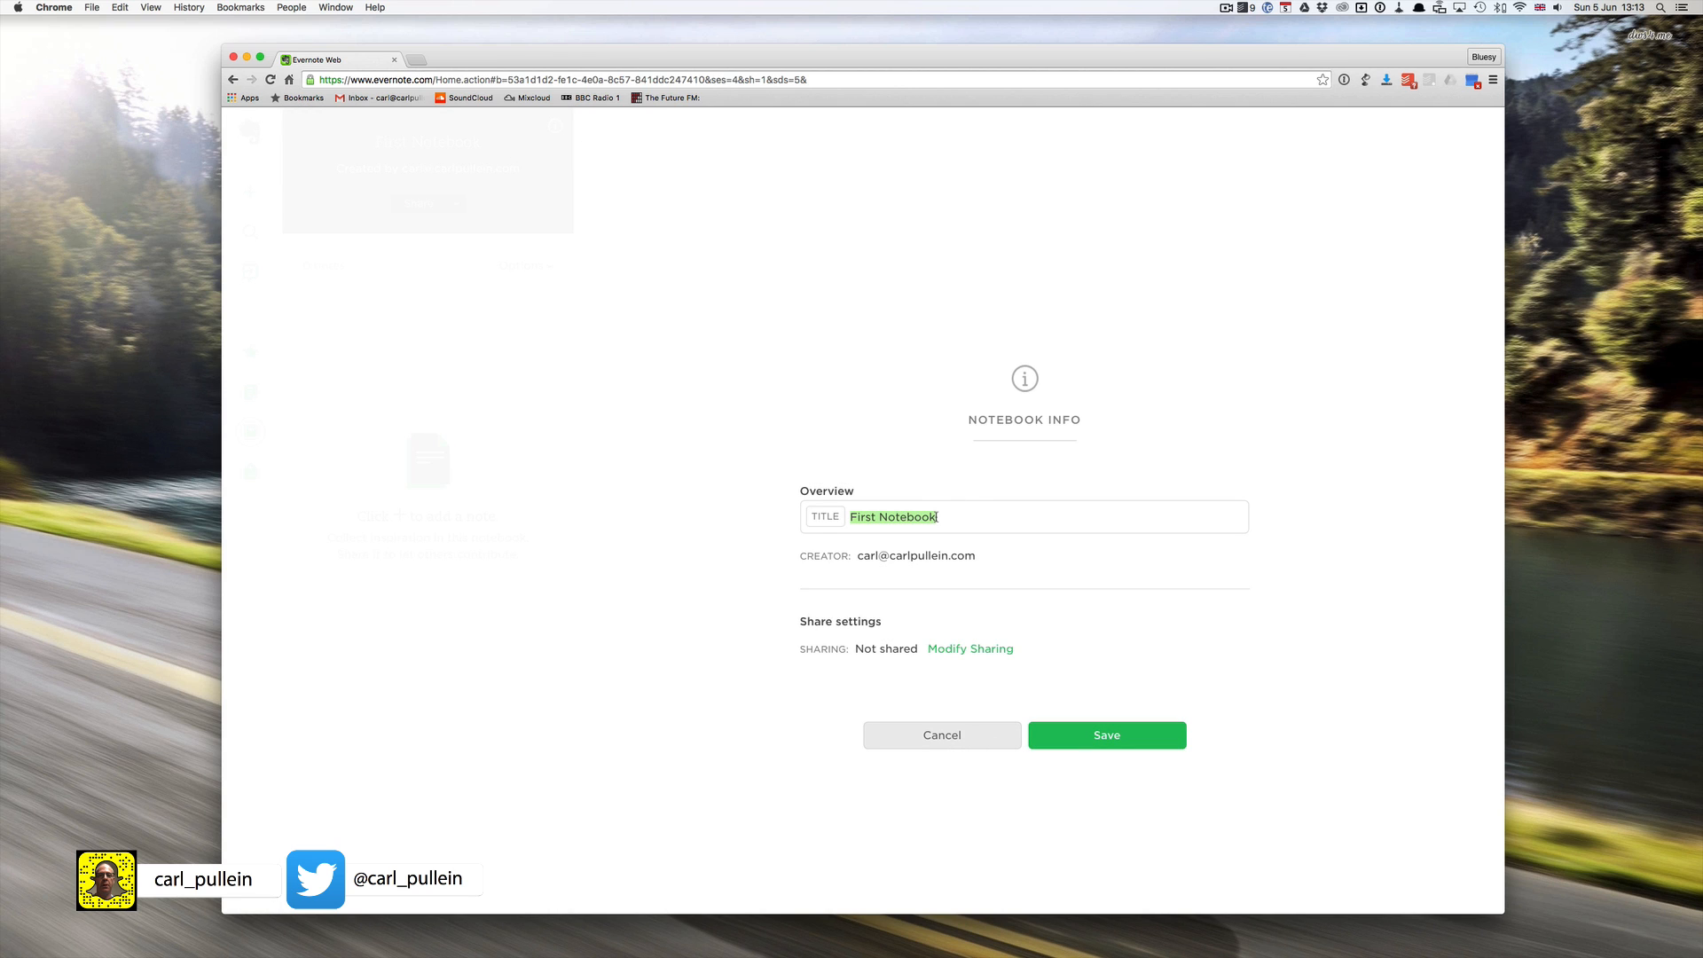
pyautogui.write('In')
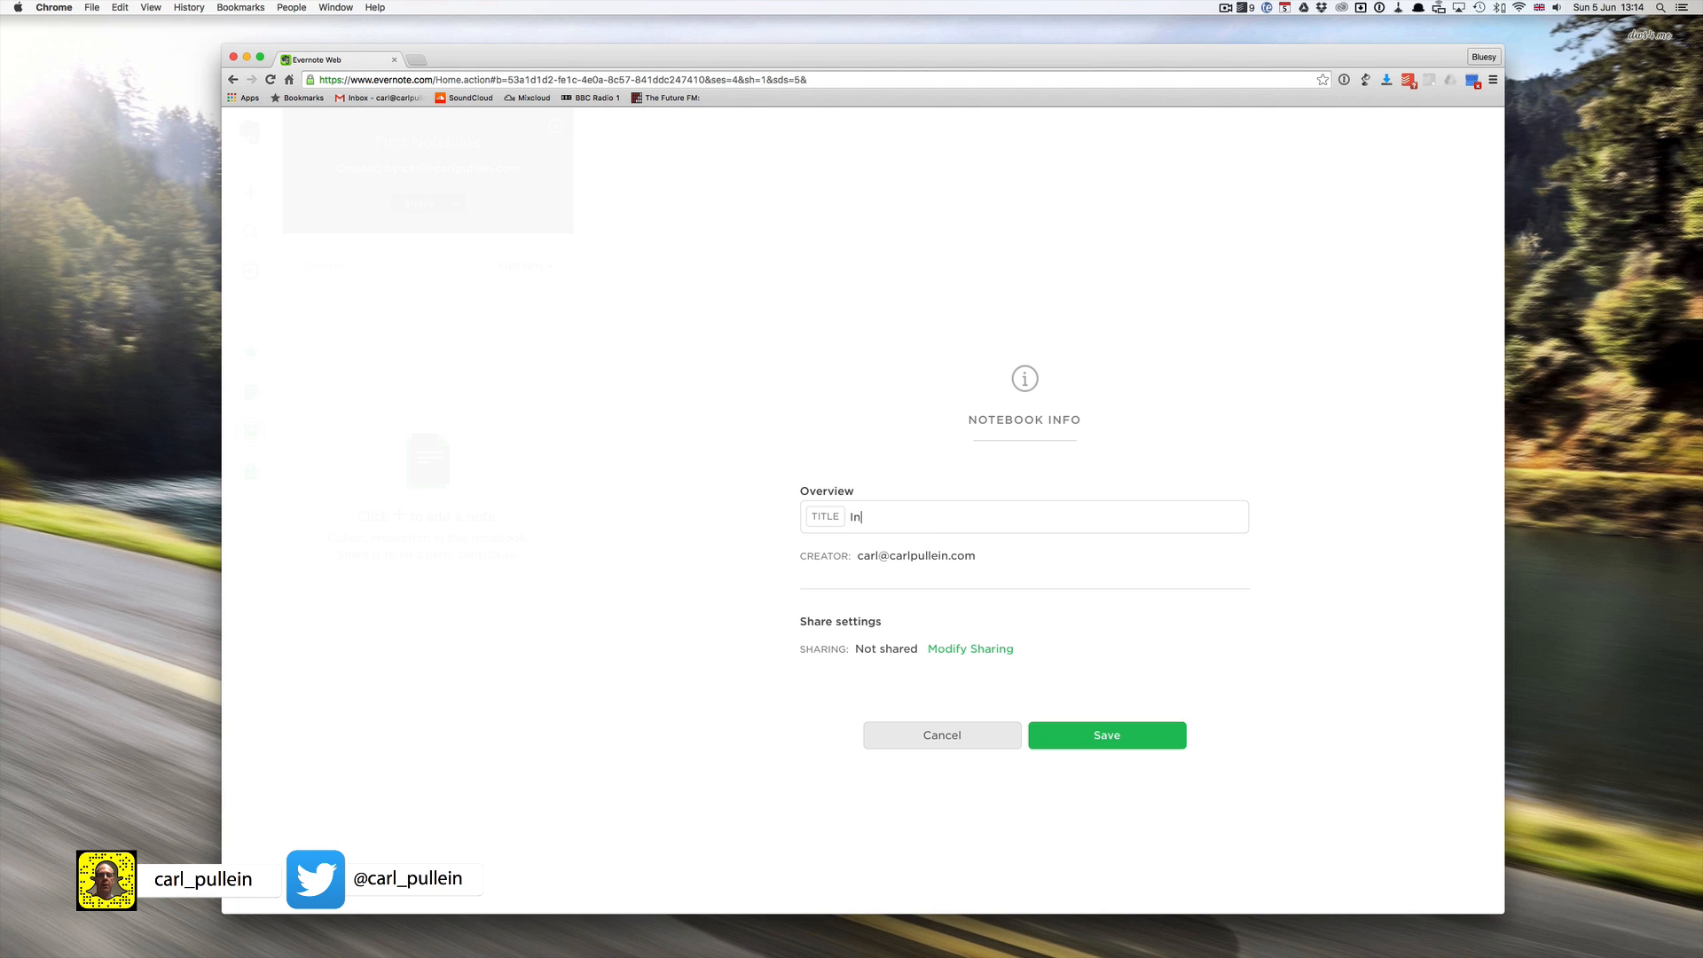
pyautogui.write('box')
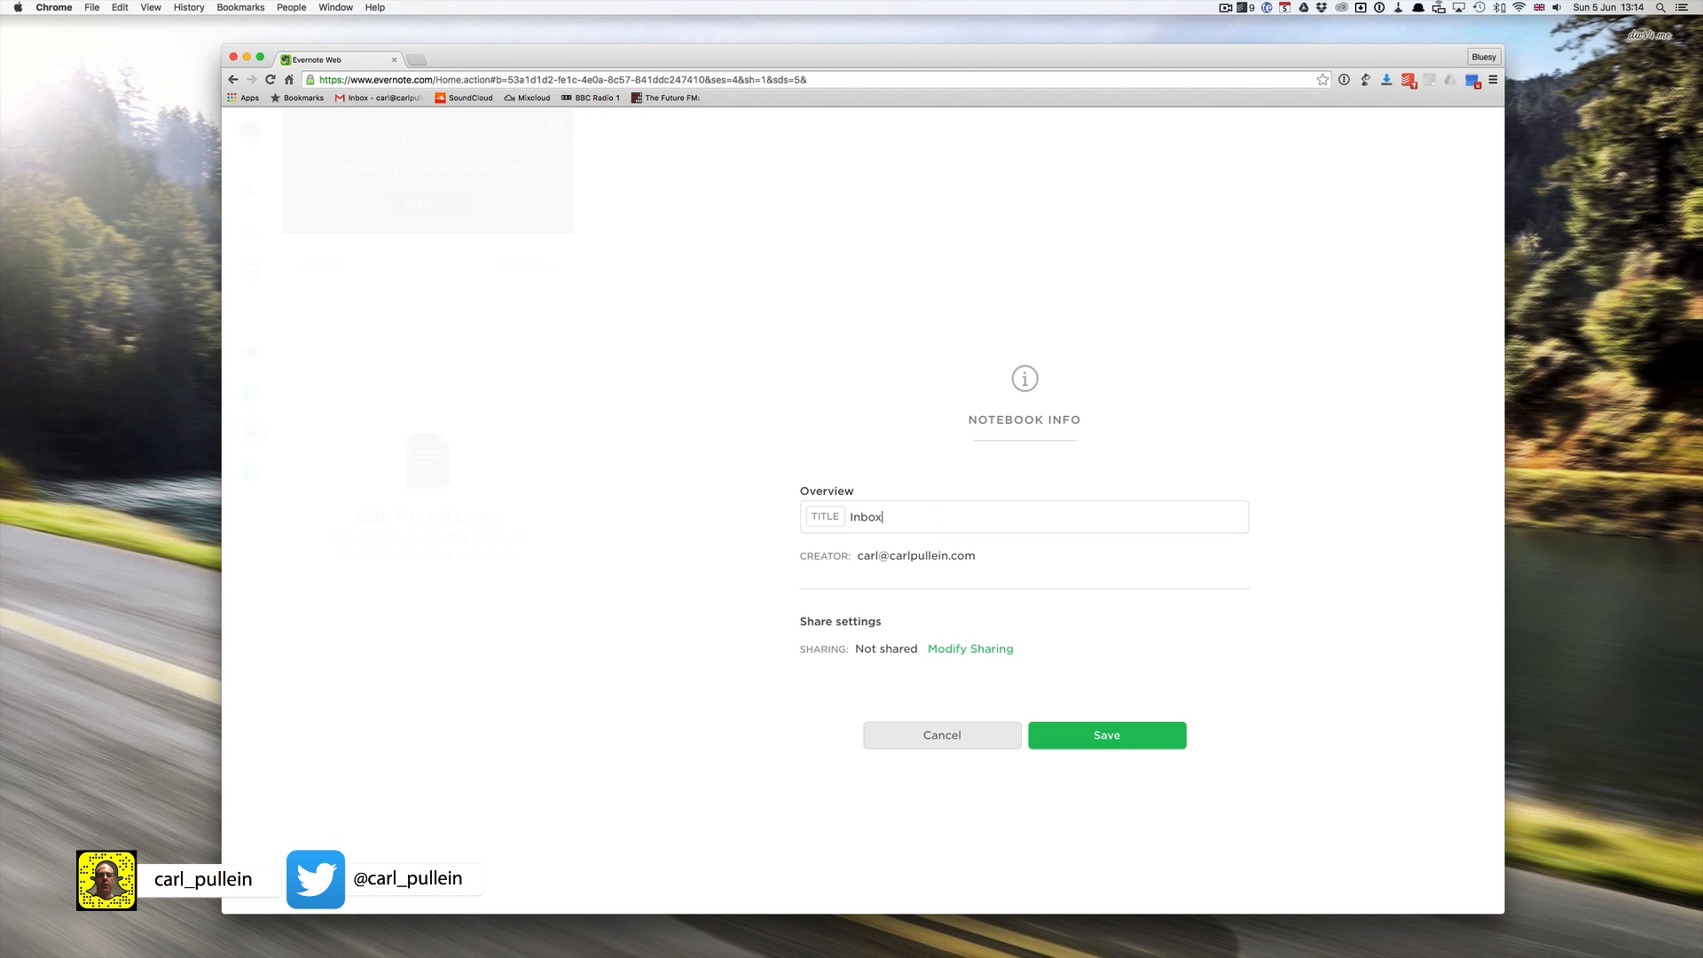
pyautogui.click(1105, 735)
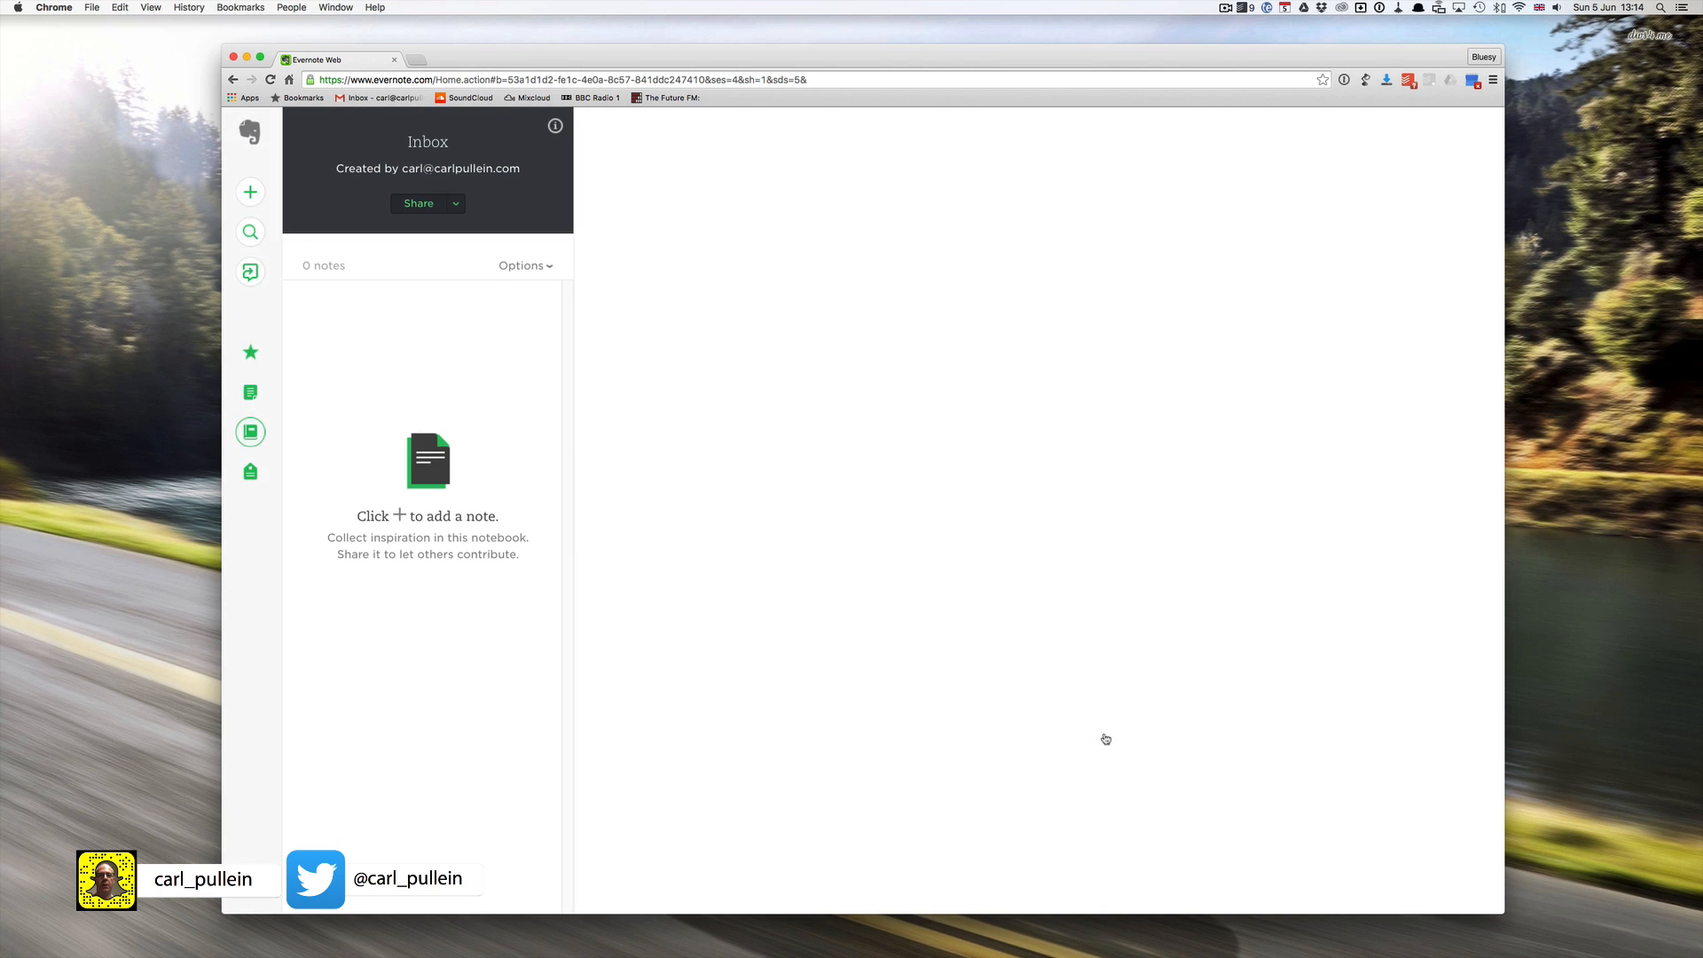
pyautogui.moveTo(701, 185)
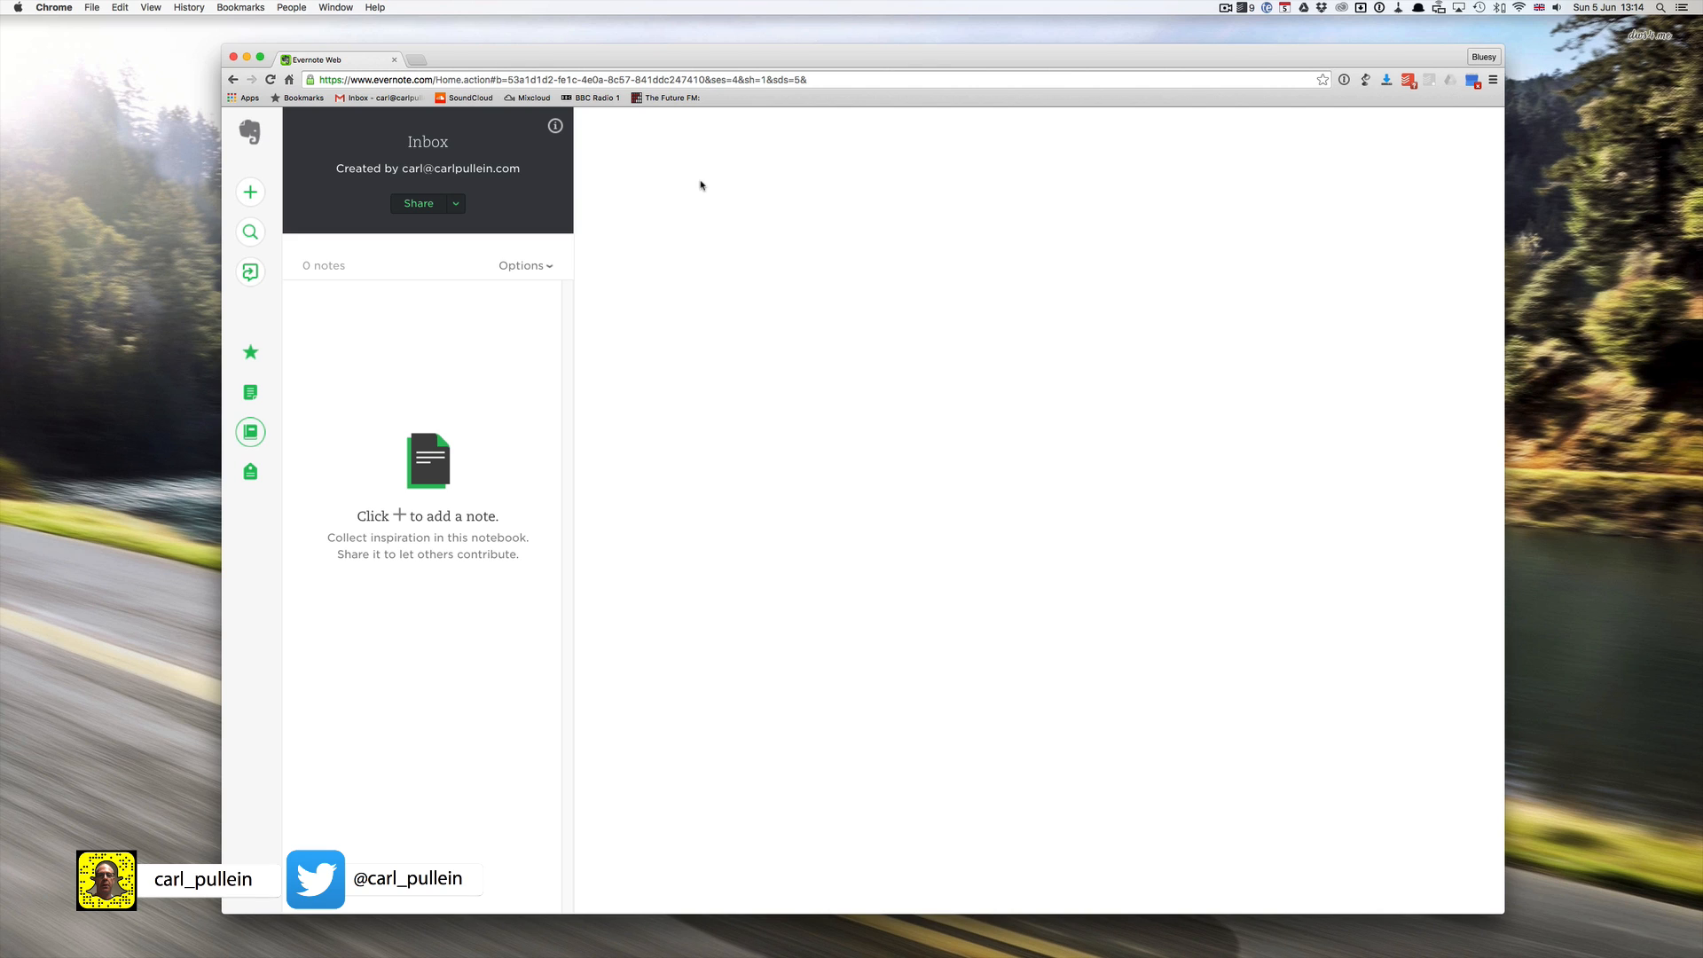
pyautogui.moveTo(452, 385)
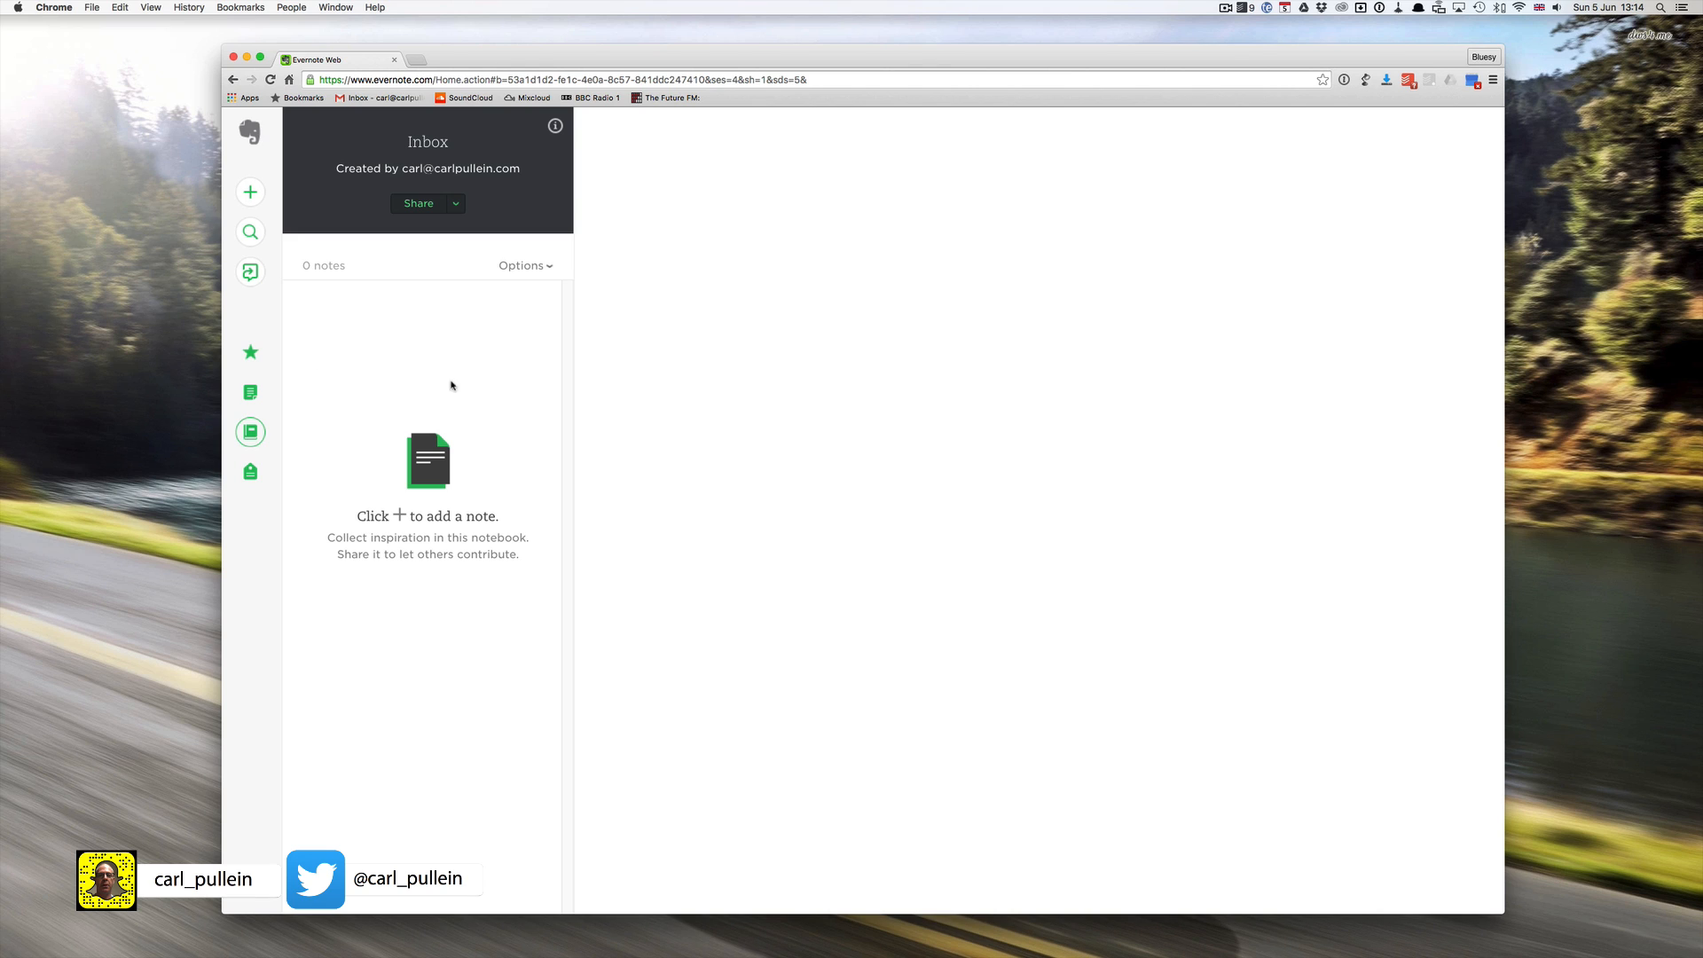
# Step: Create a new notebook titled WORK from the notebook list
pyautogui.click(250, 431)
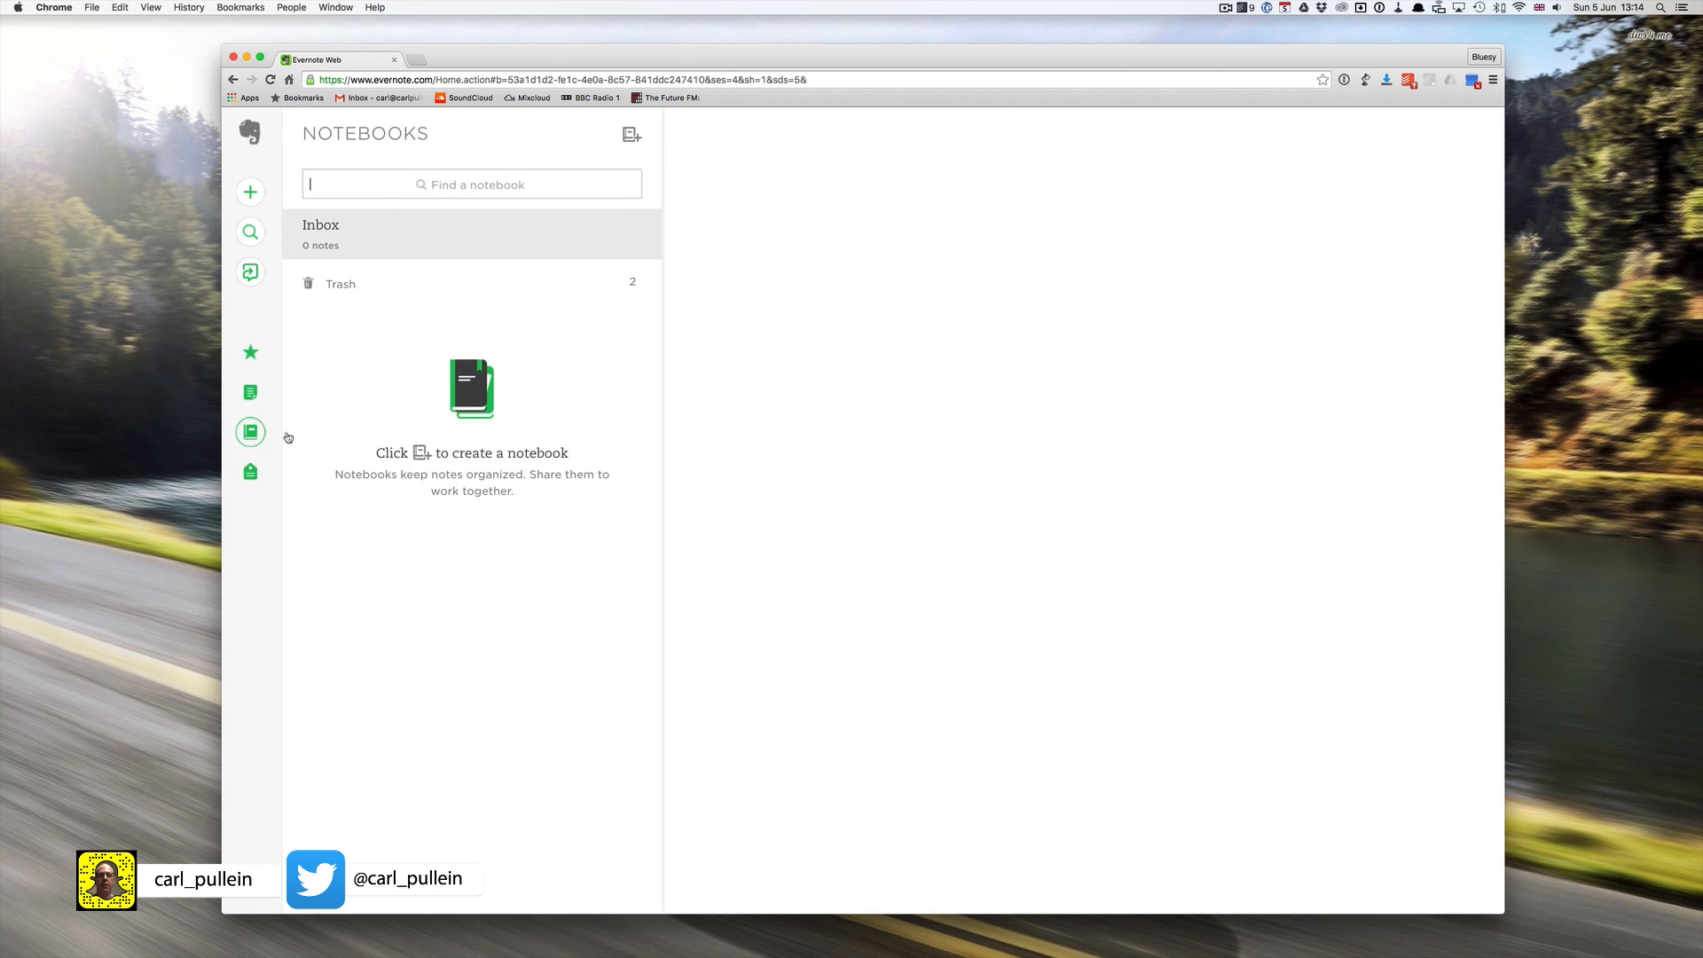
pyautogui.moveTo(853, 268)
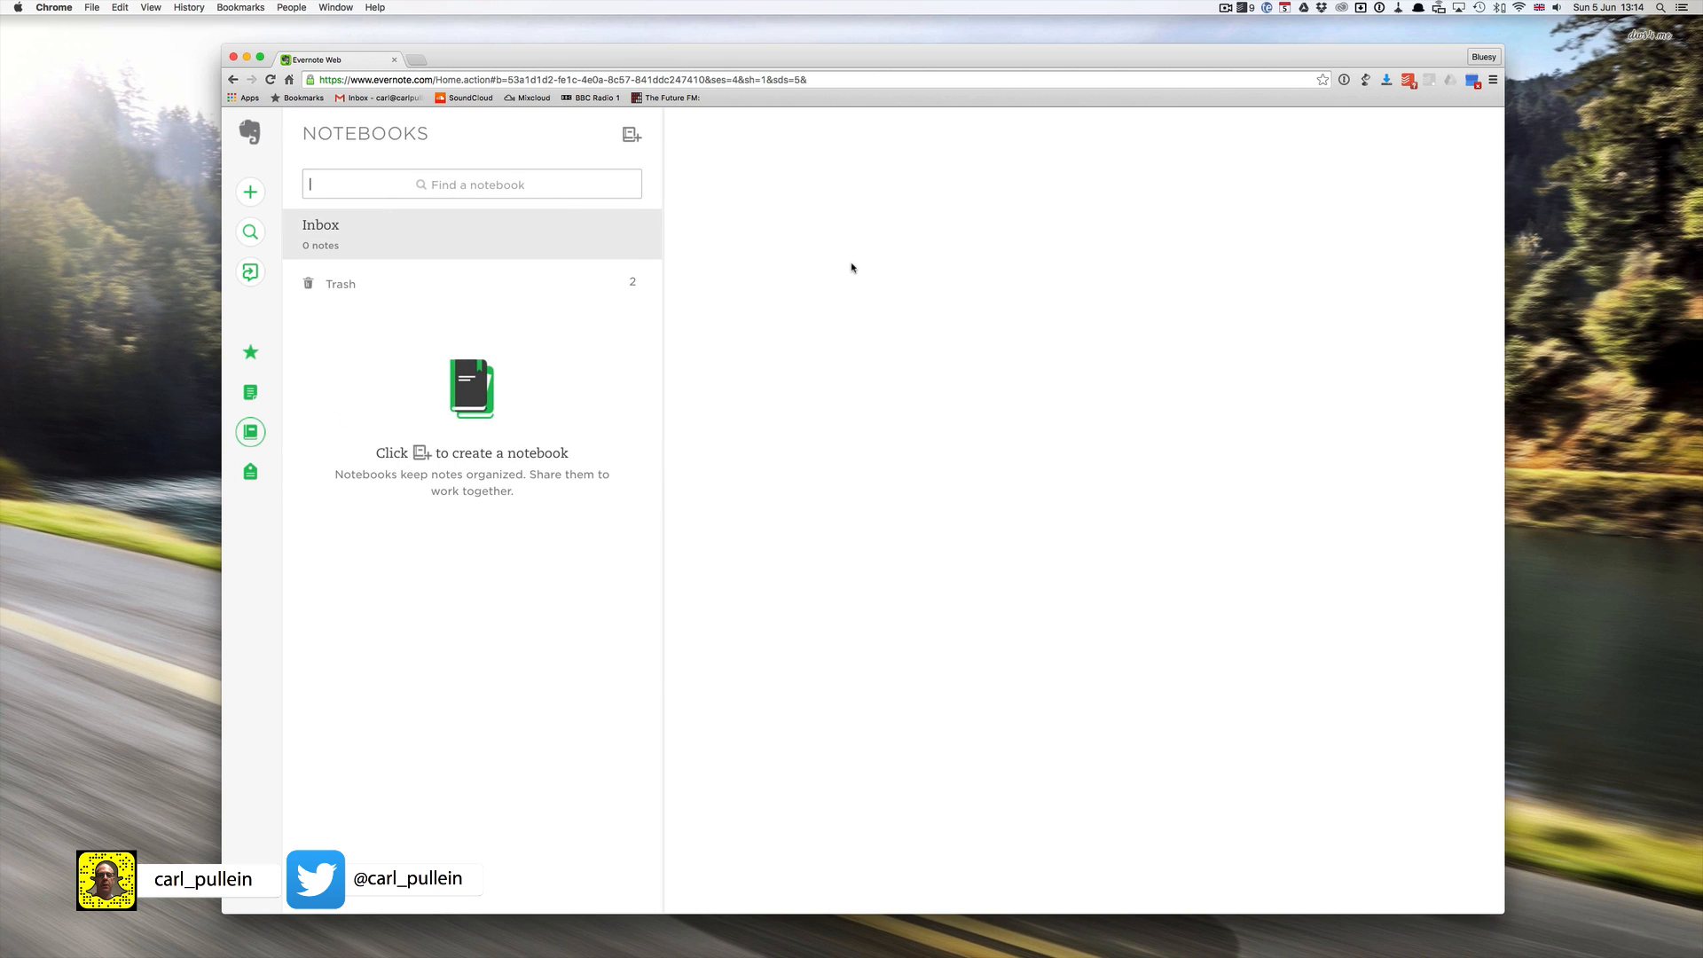
pyautogui.moveTo(250, 191)
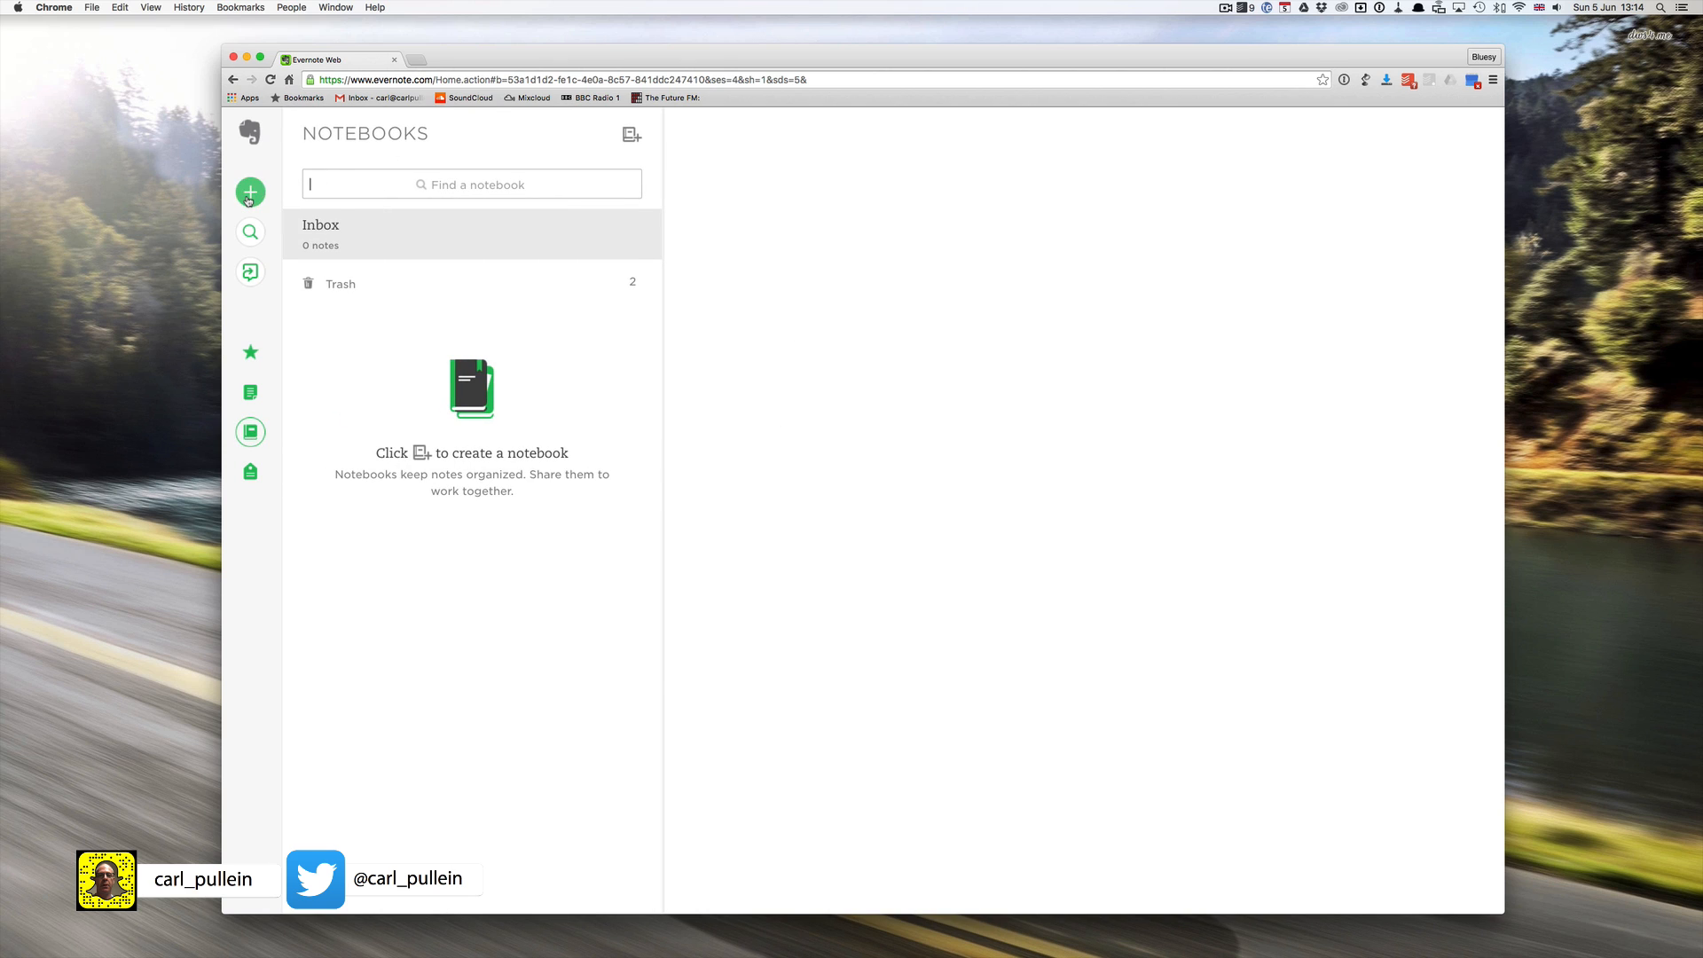
pyautogui.moveTo(690, 181)
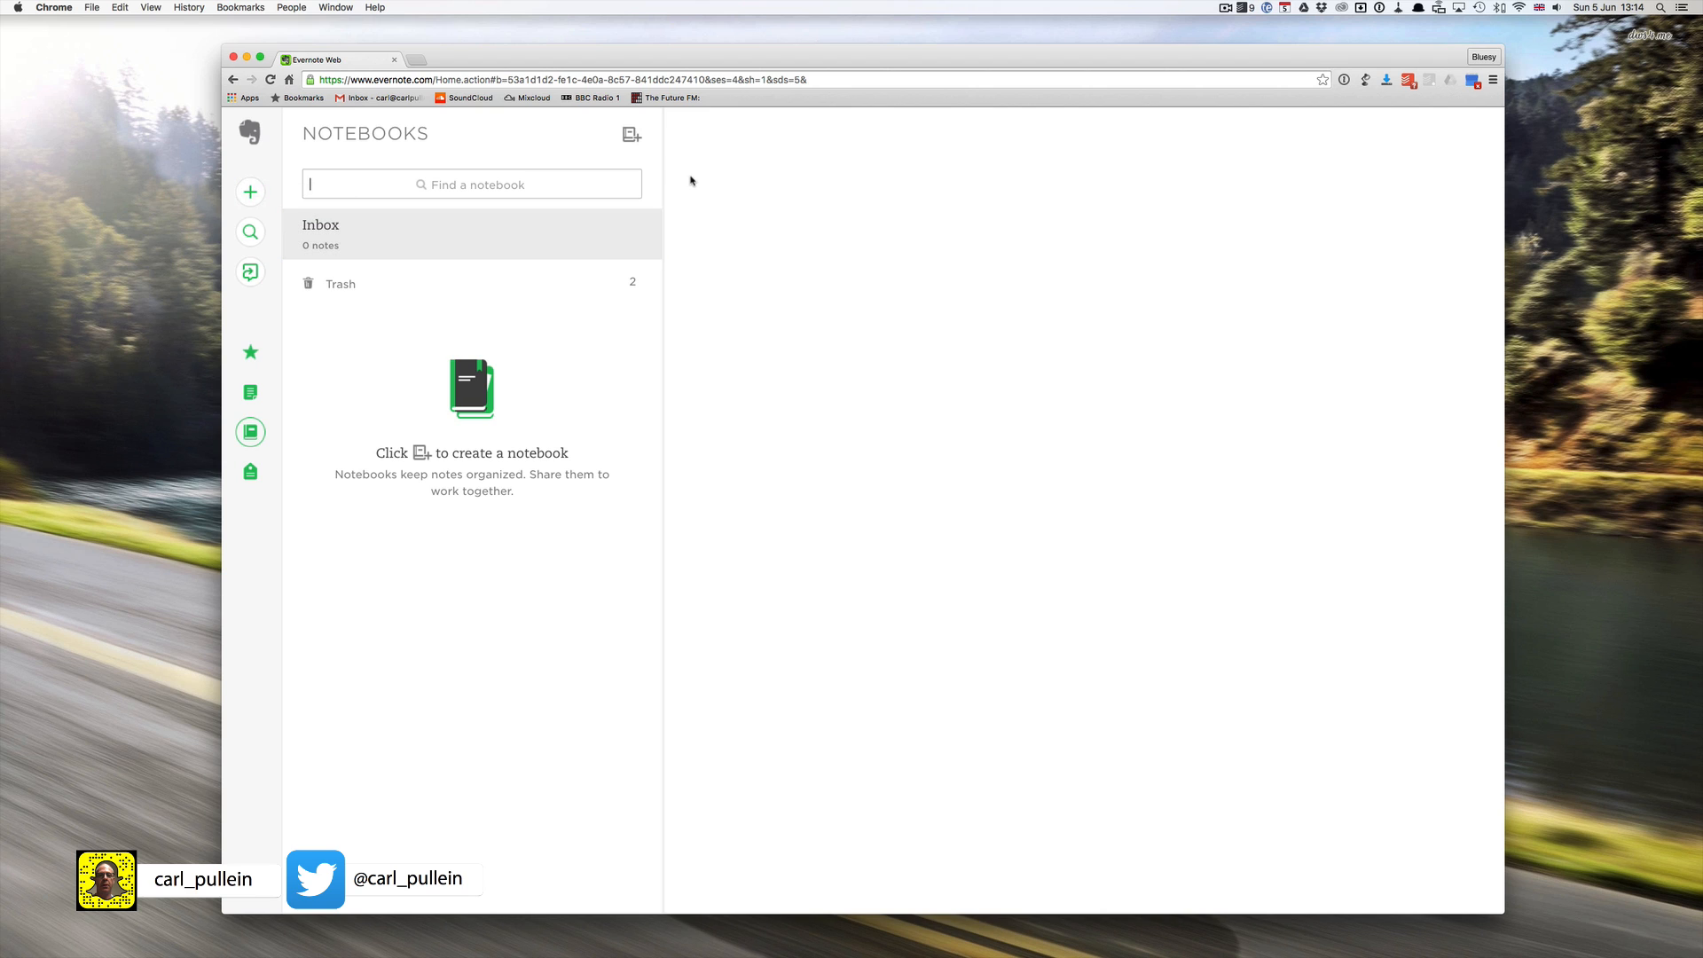
pyautogui.click(631, 135)
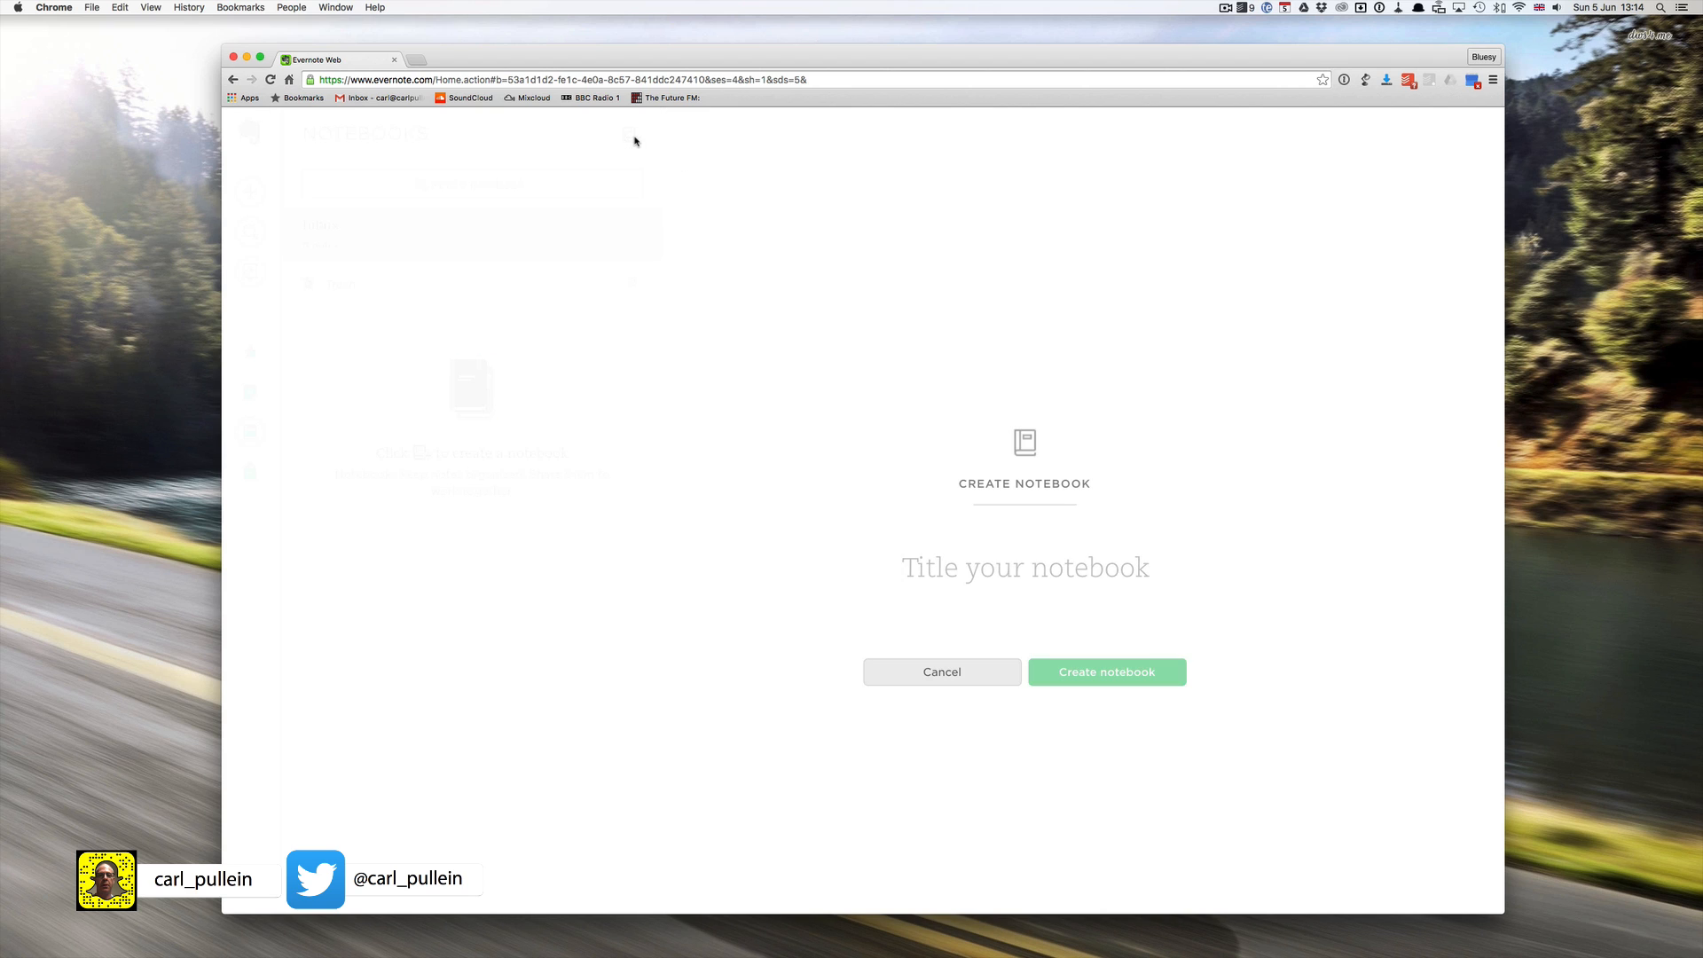
pyautogui.moveTo(1019, 573)
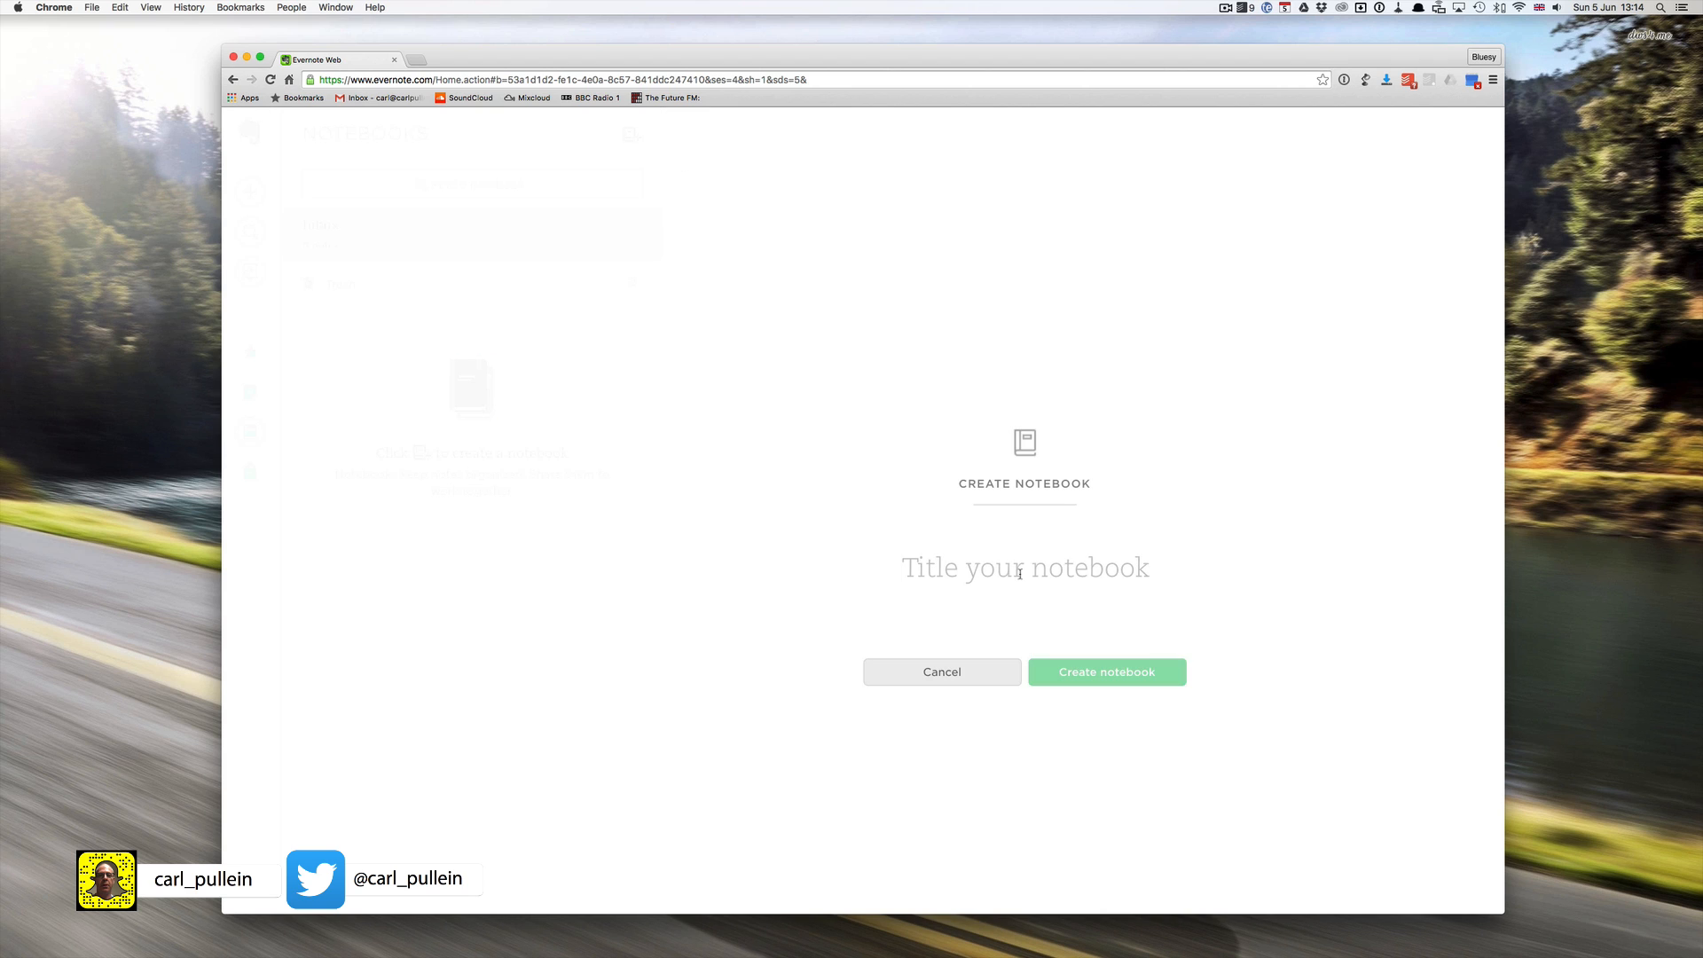
pyautogui.write('Work')
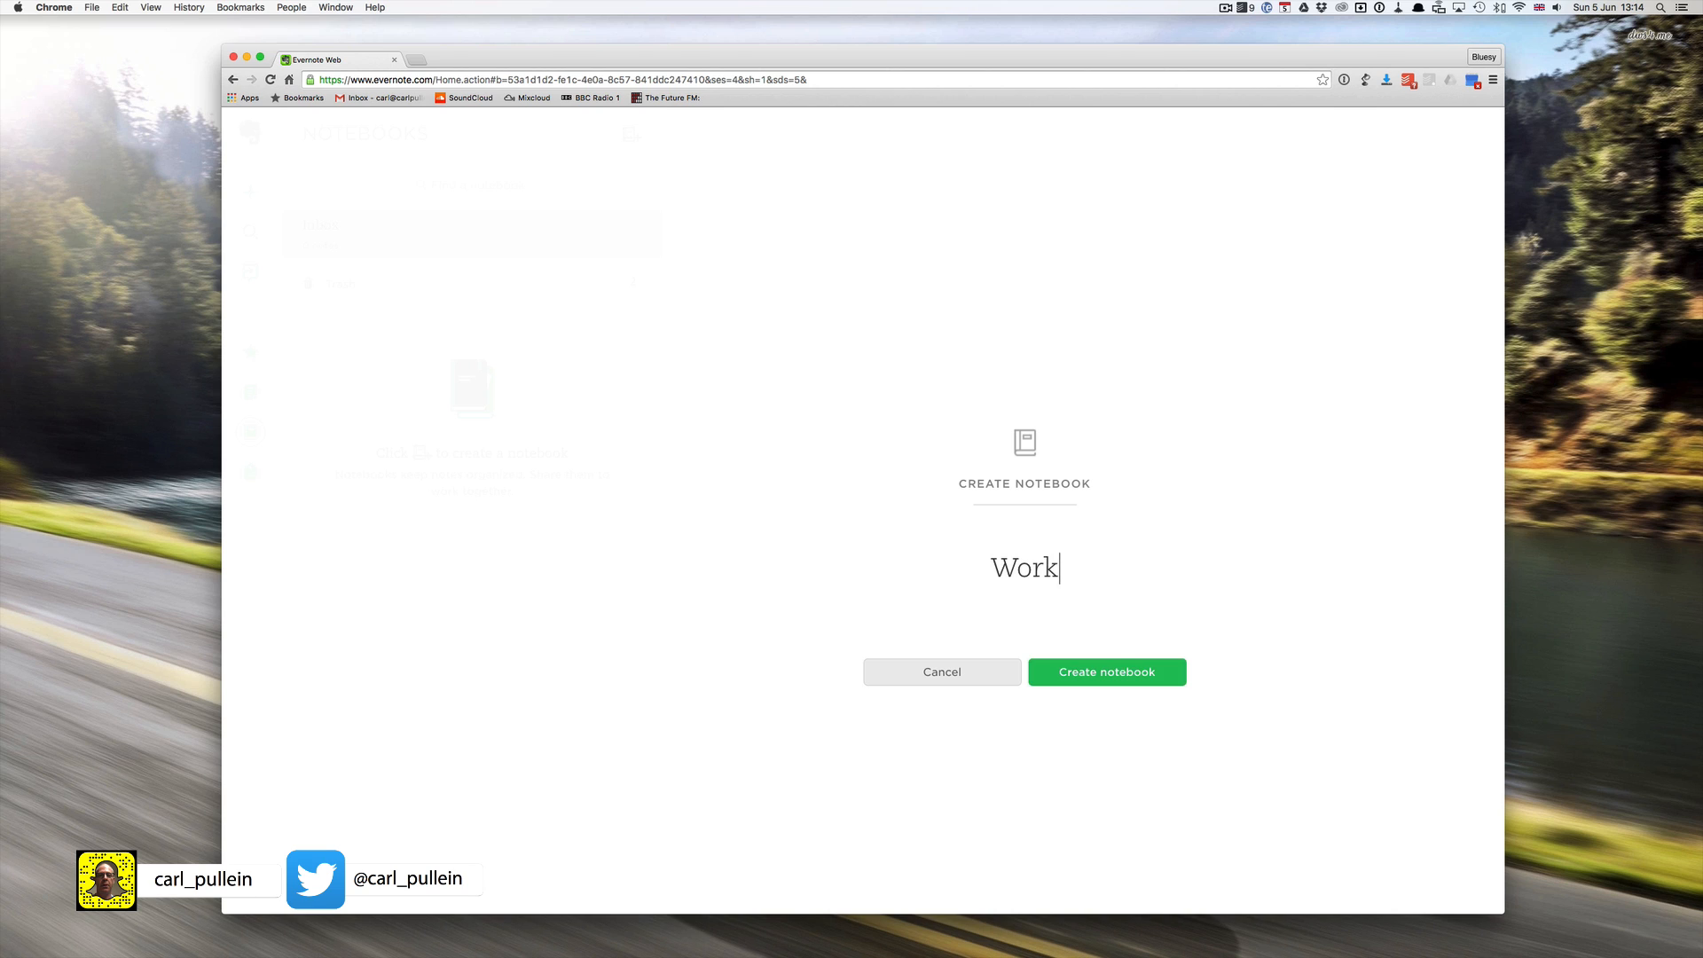
pyautogui.write('WORK')
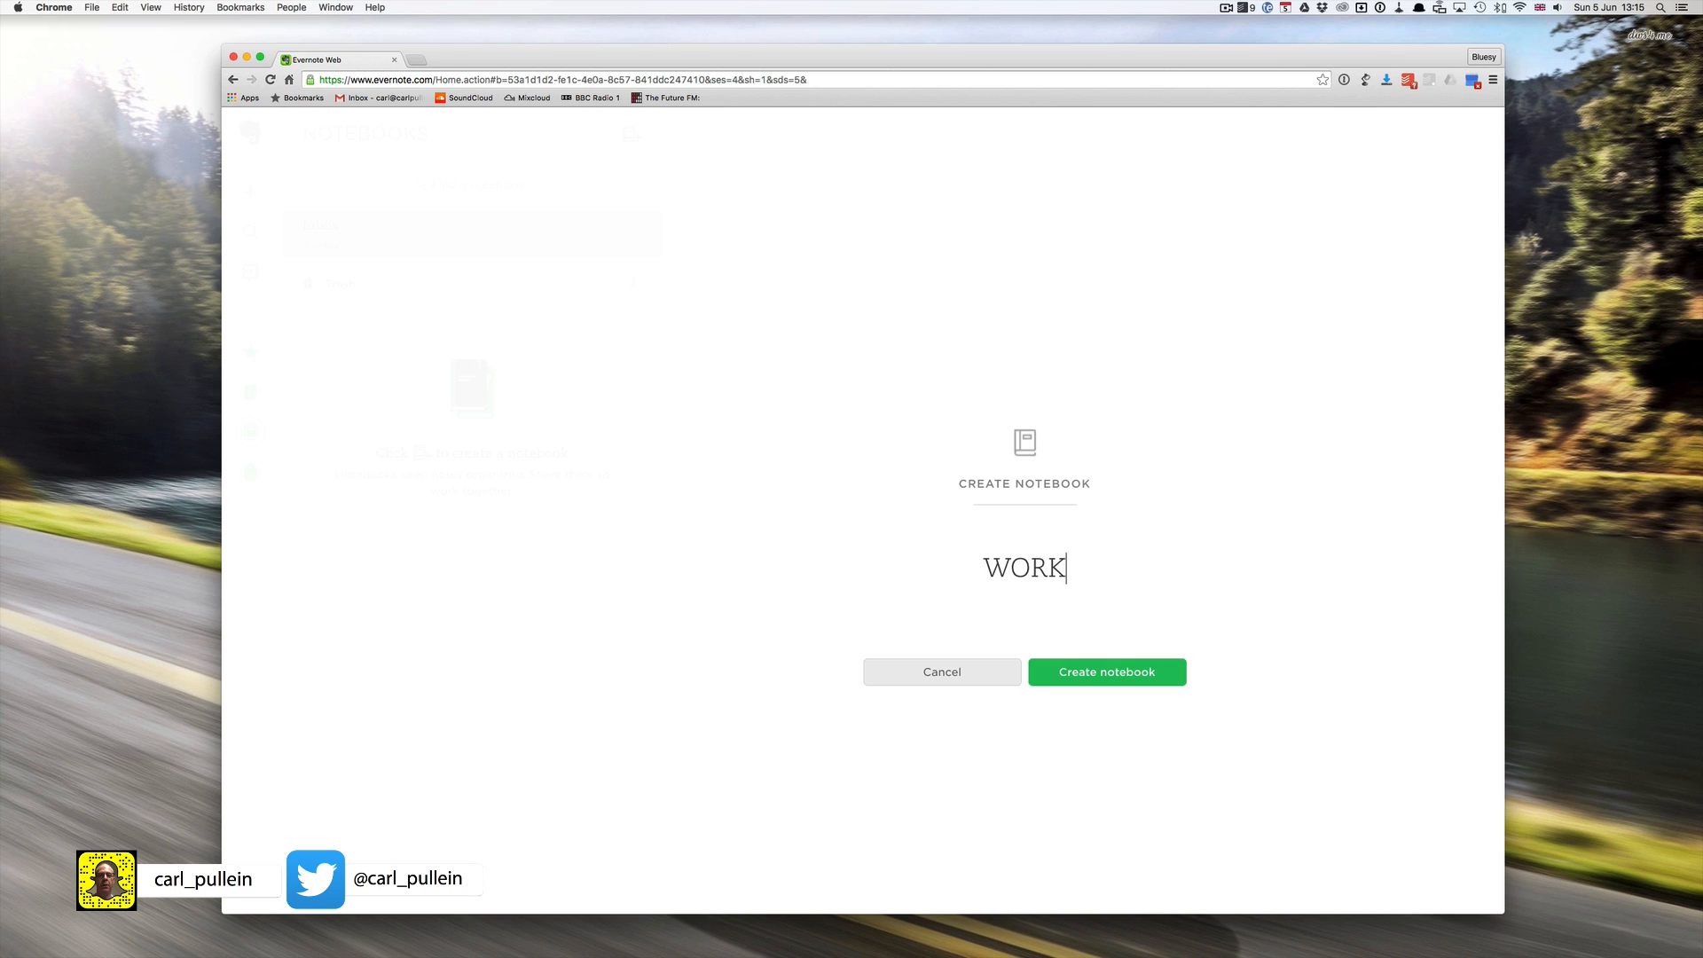
pyautogui.click(1106, 671)
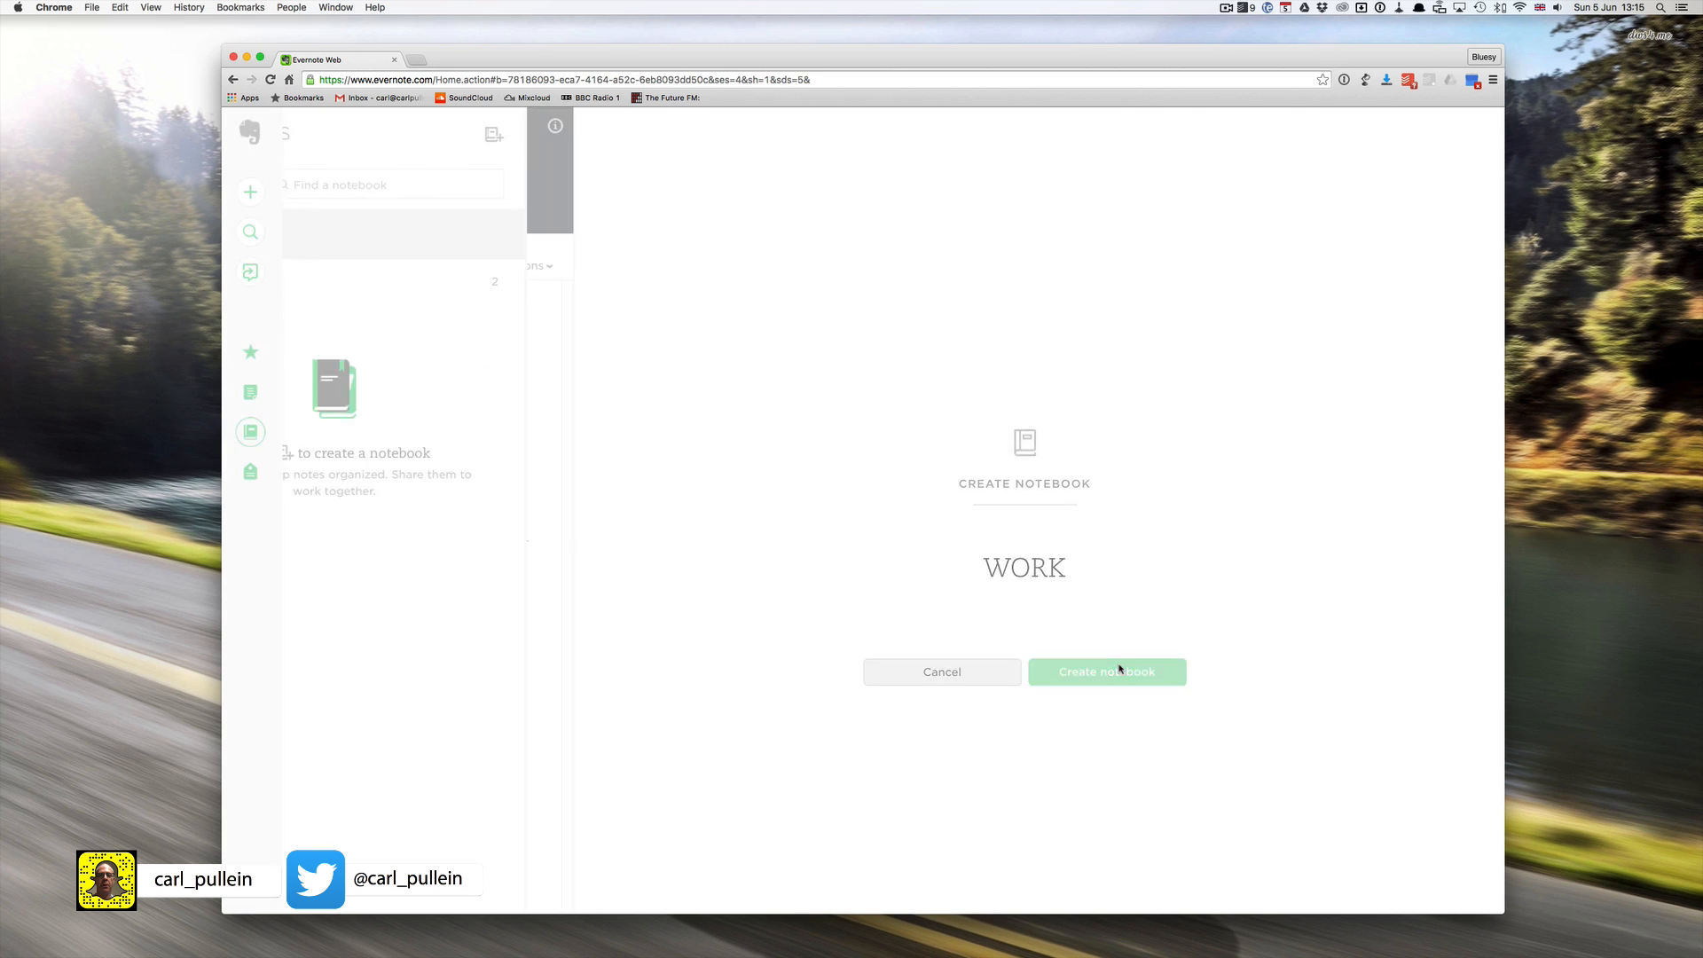
pyautogui.click(1107, 670)
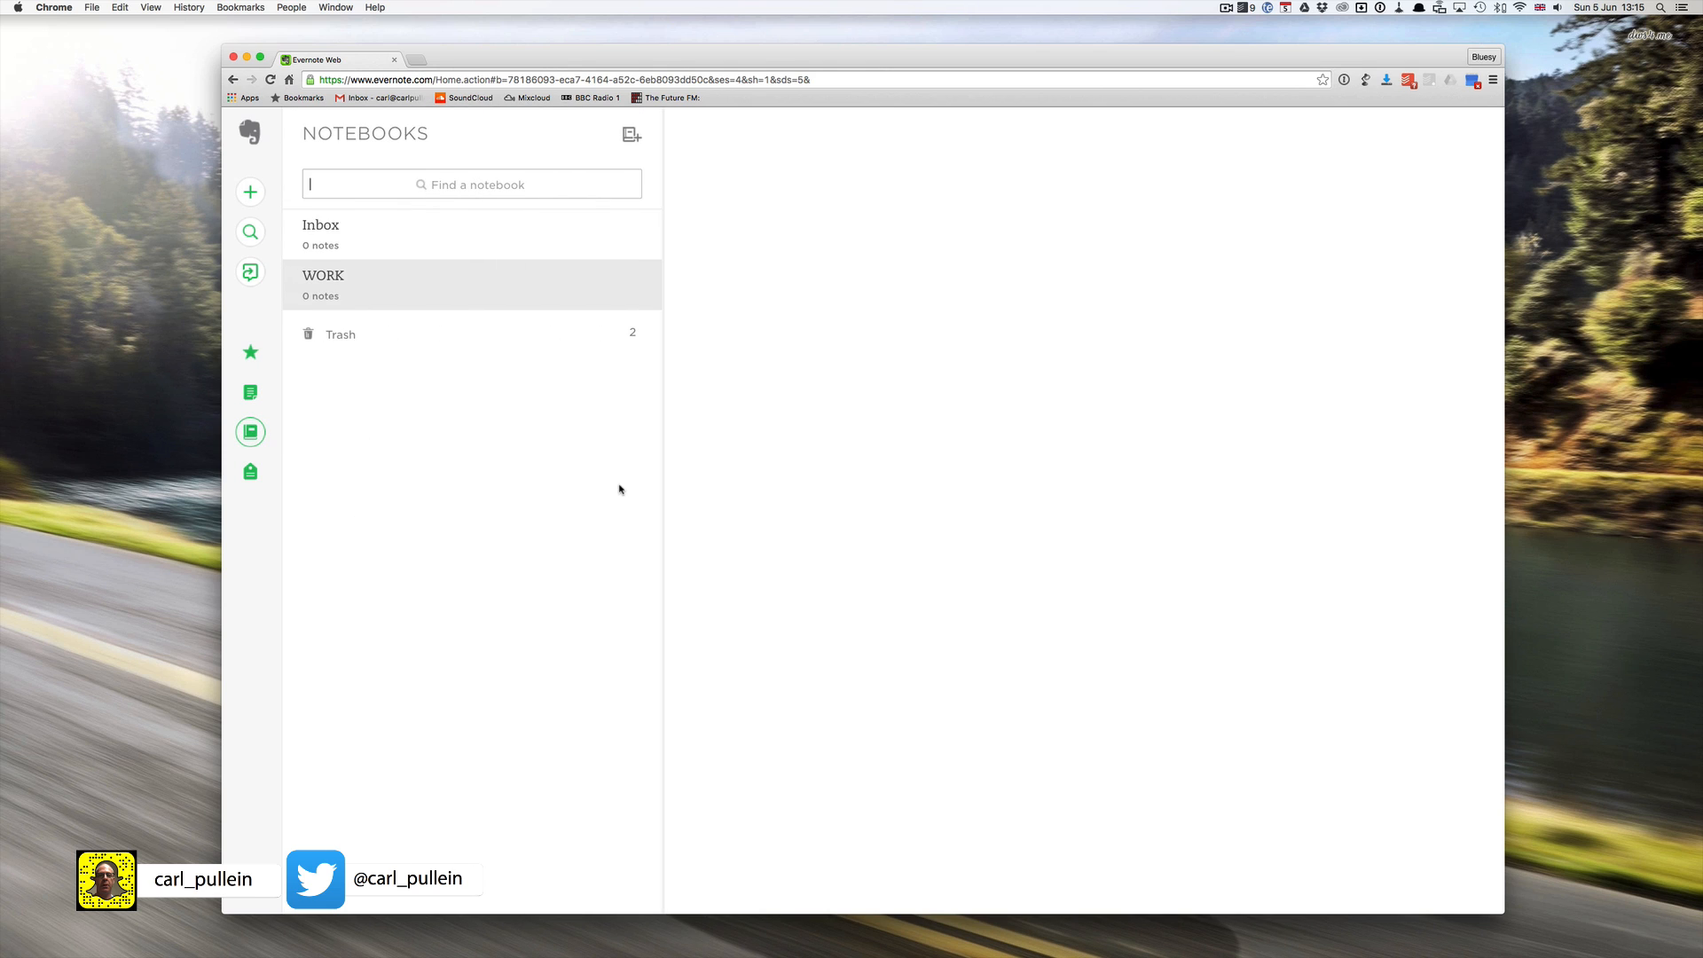
# Step: Create a new notebook titled PERSONAL
pyautogui.click(632, 135)
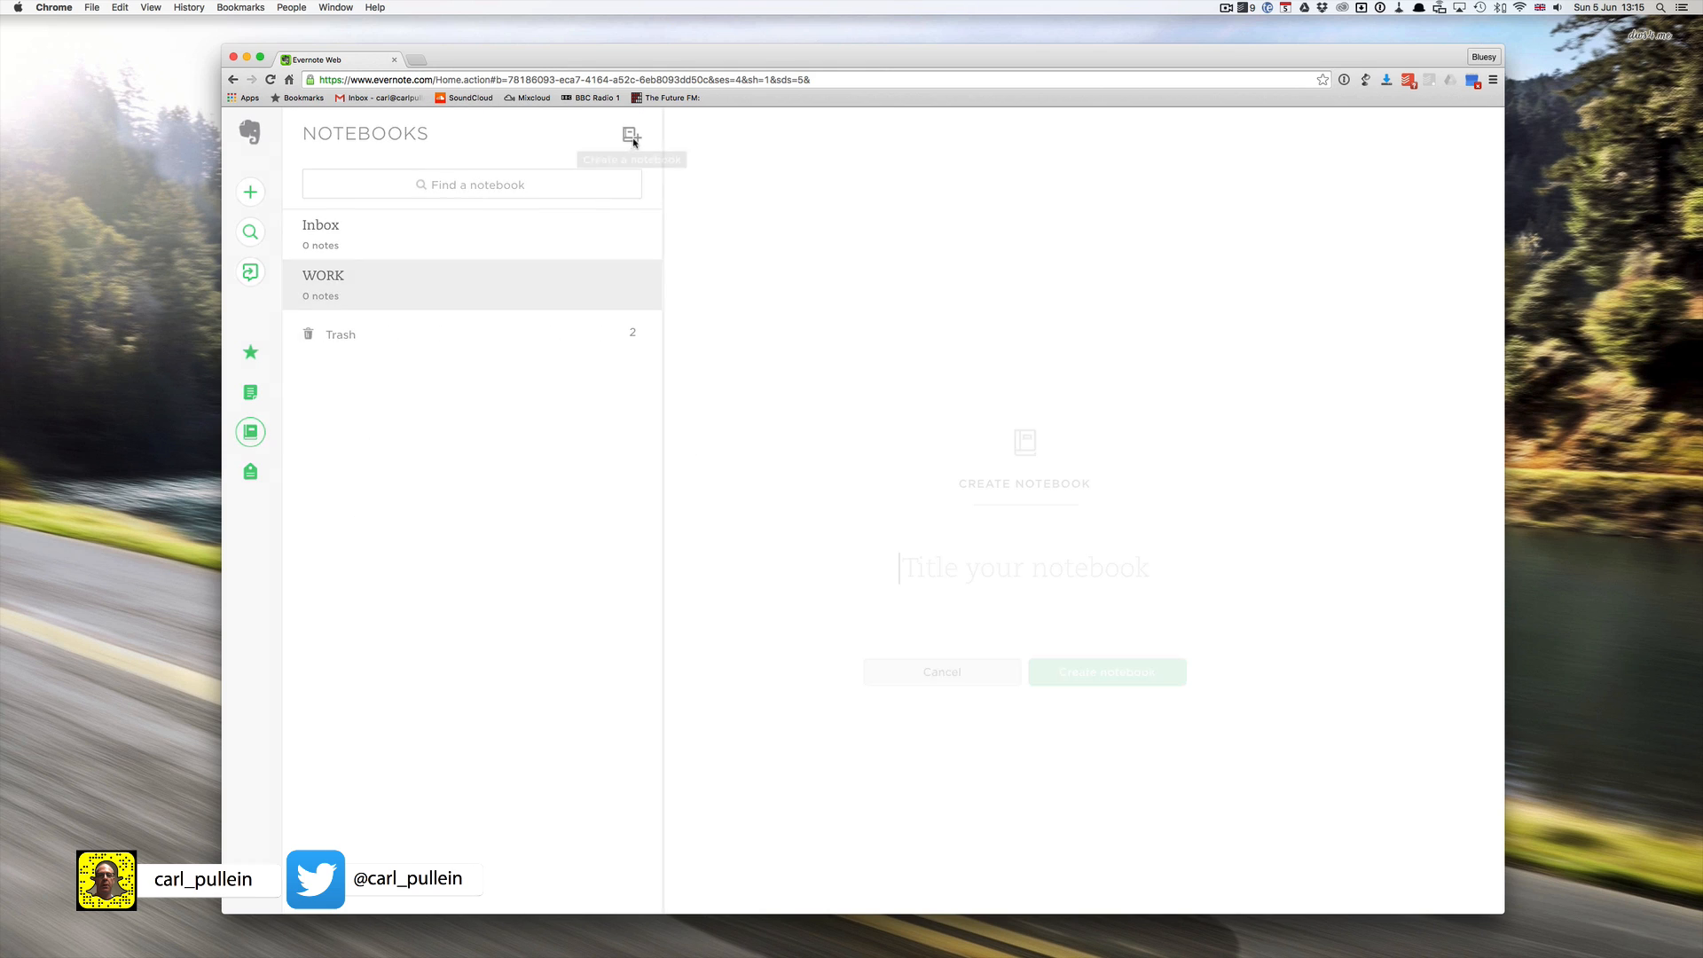
pyautogui.click(632, 137)
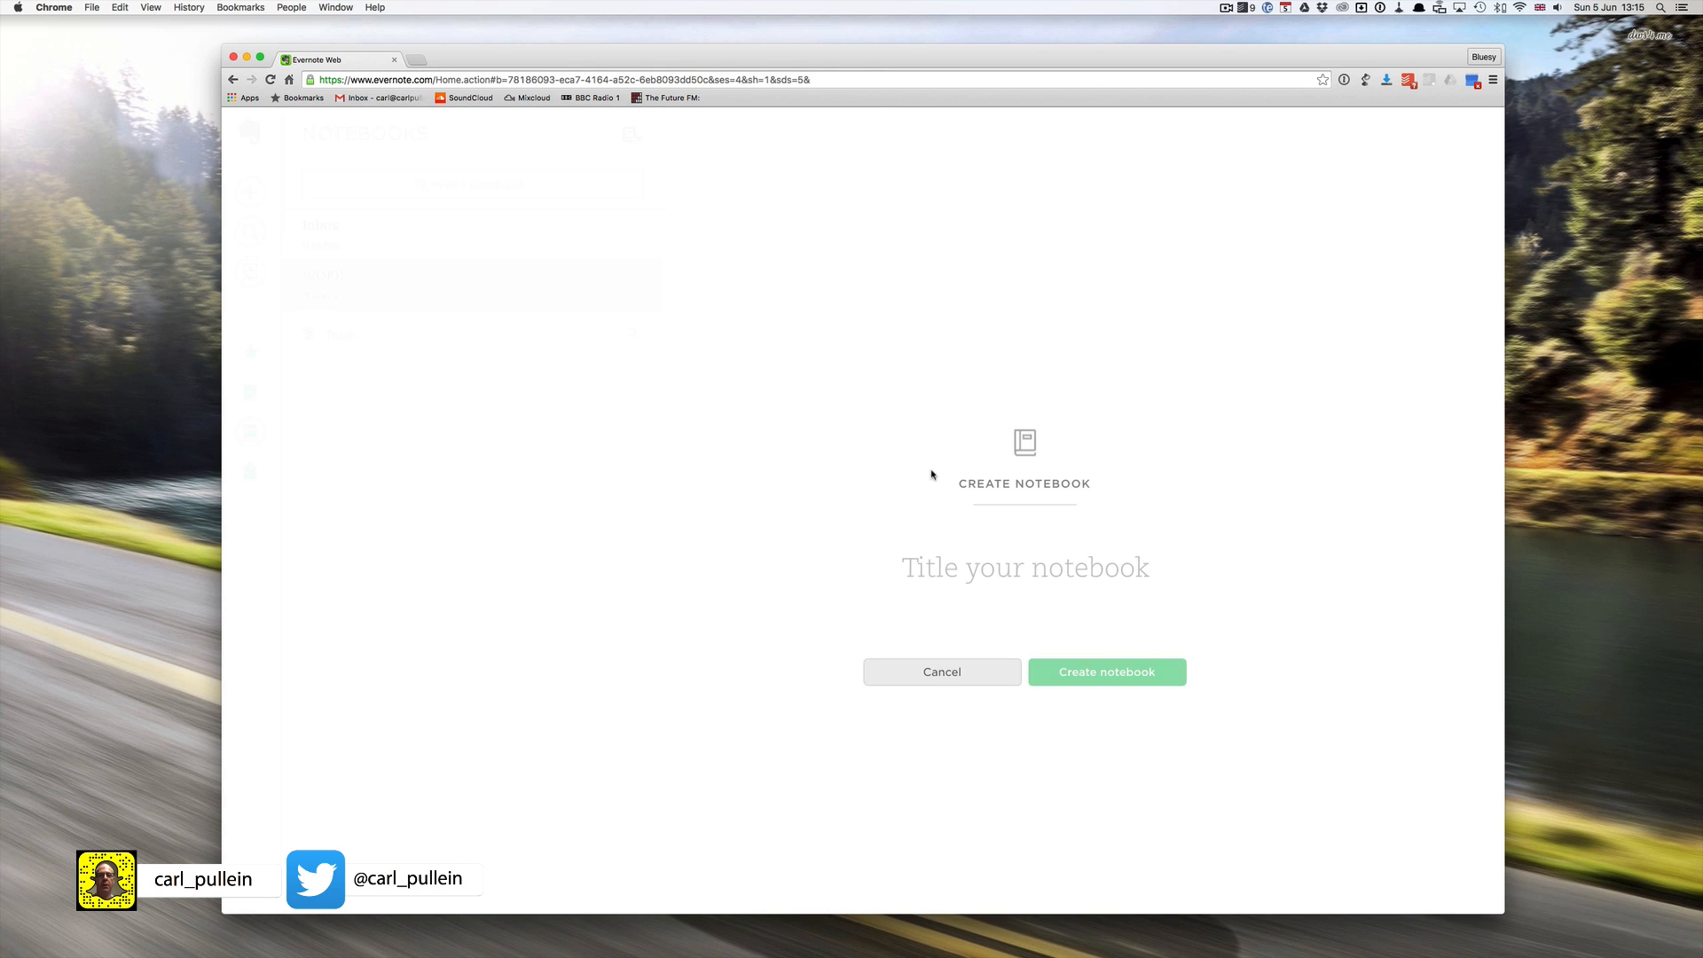
pyautogui.write('PERS')
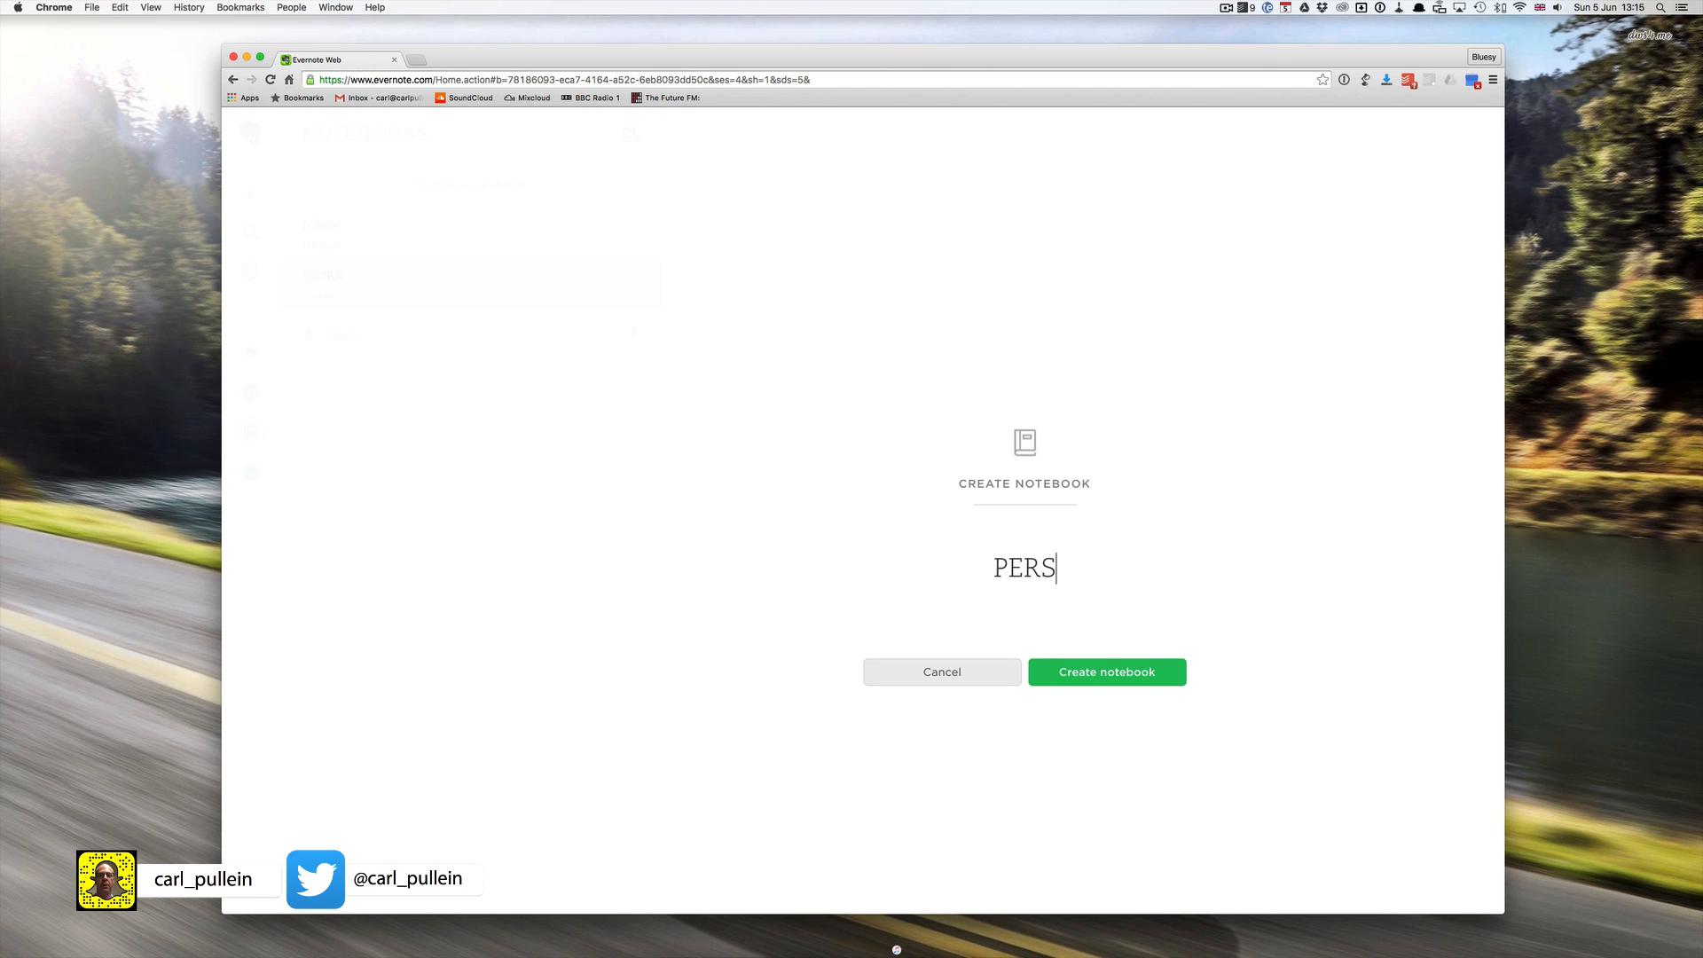
pyautogui.write('O')
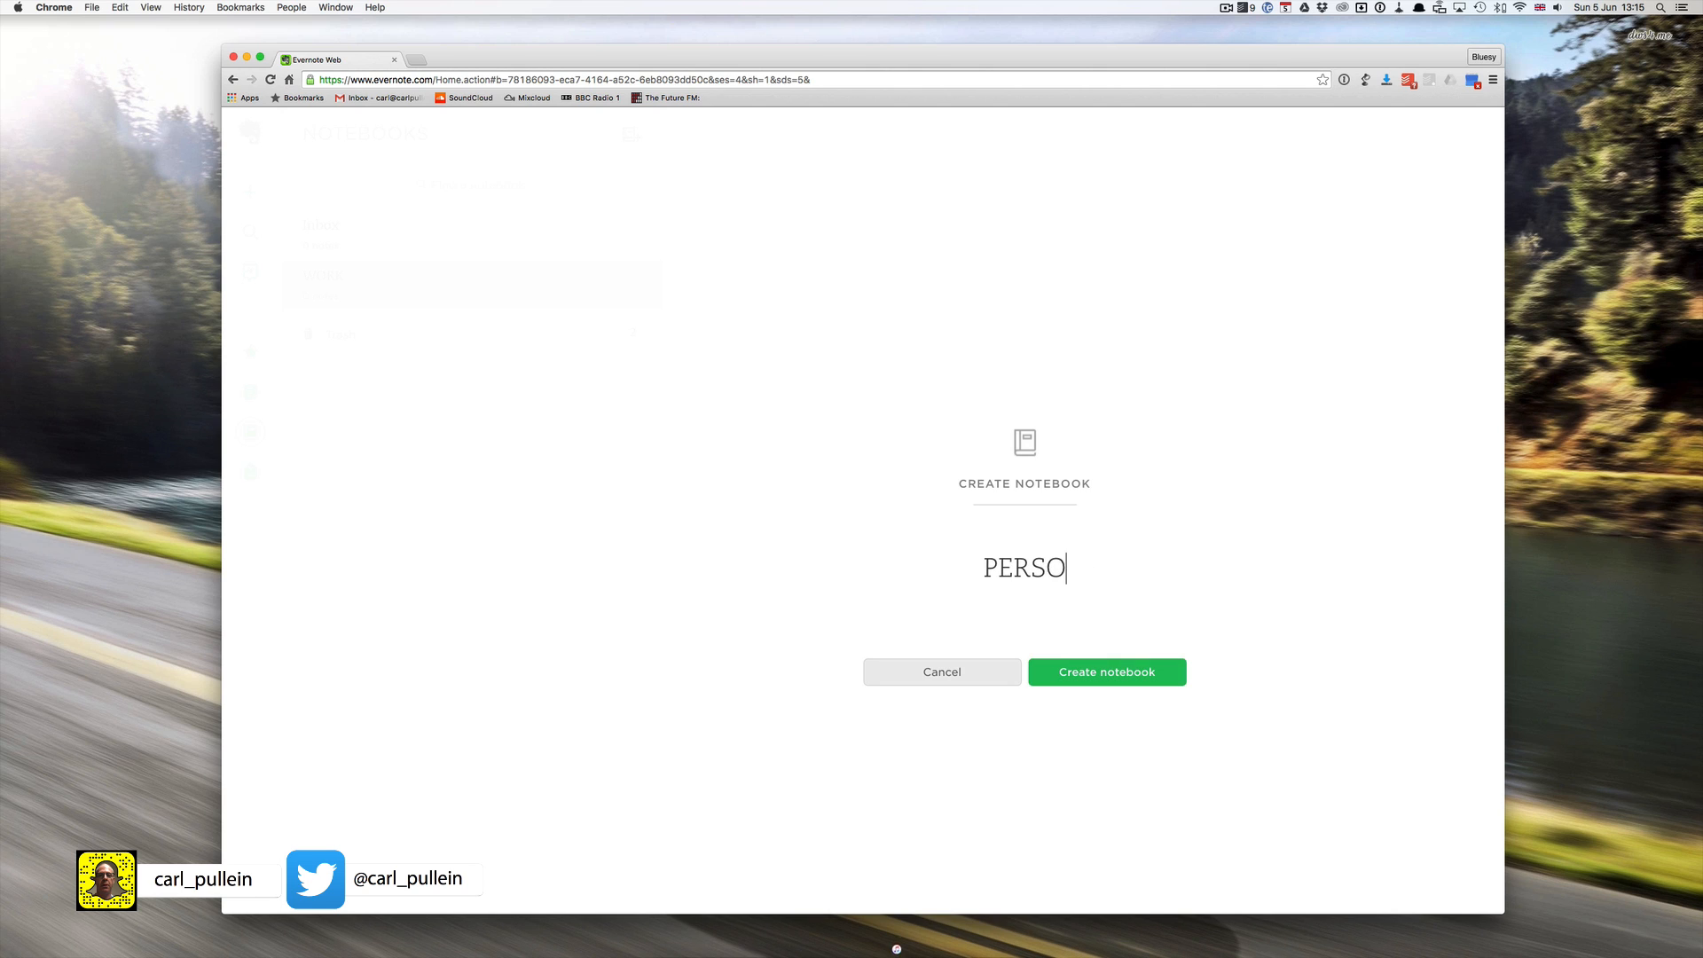
pyautogui.write('NAL')
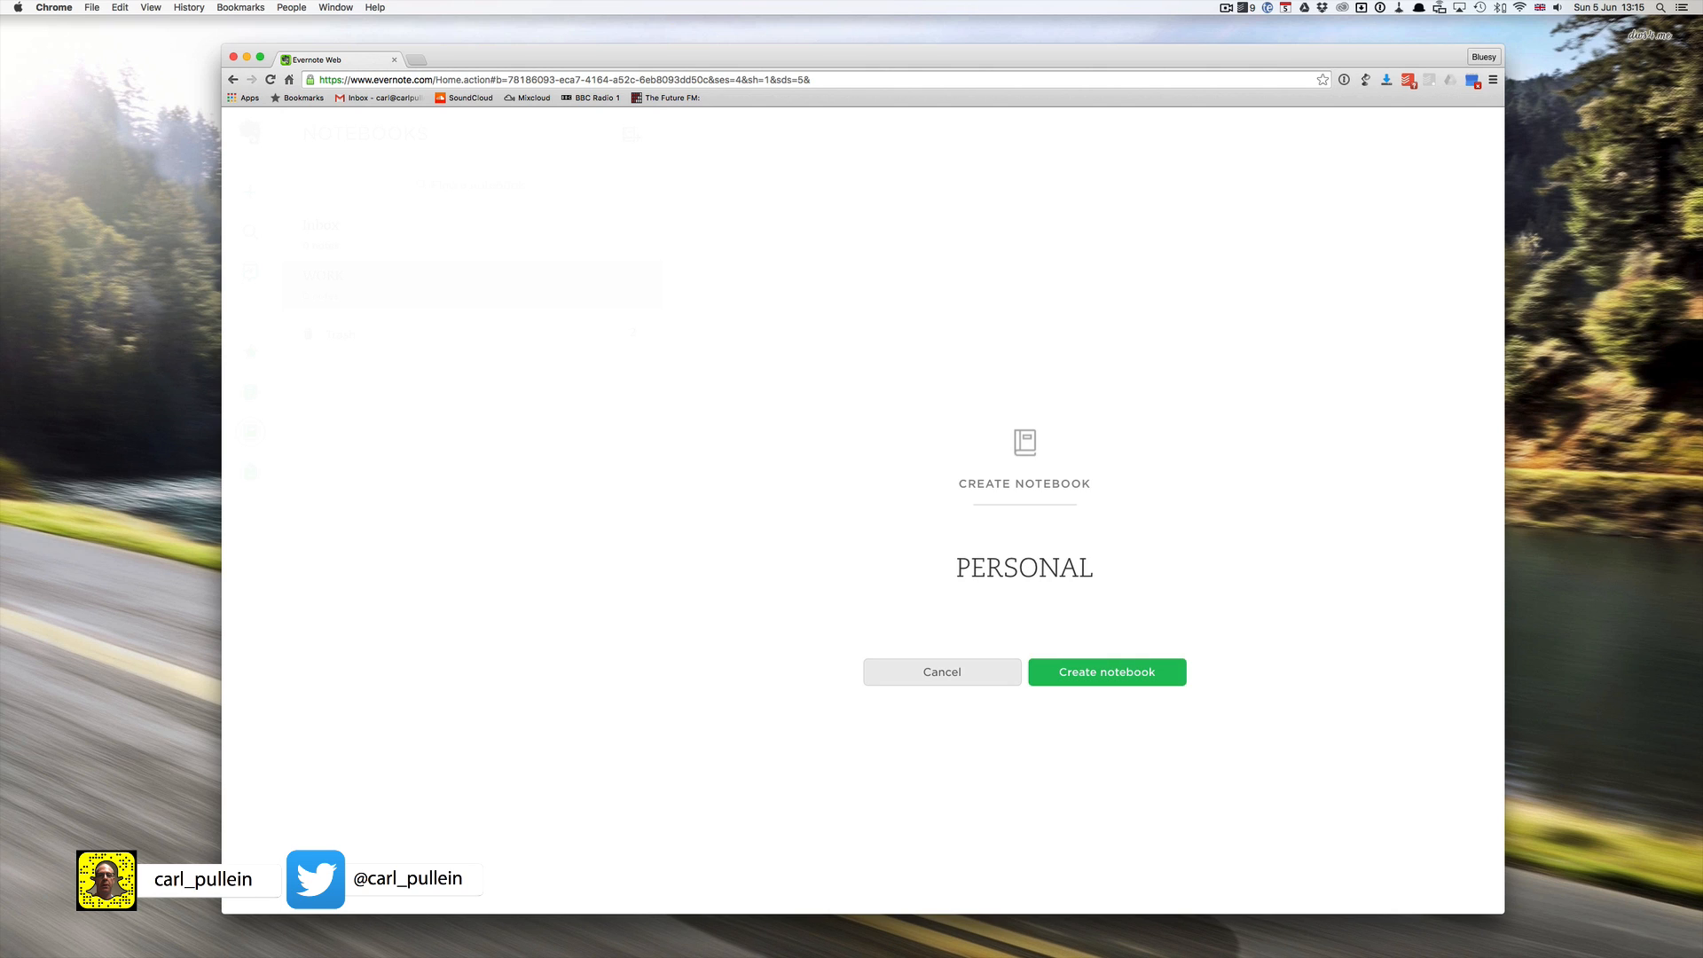
pyautogui.click(1105, 671)
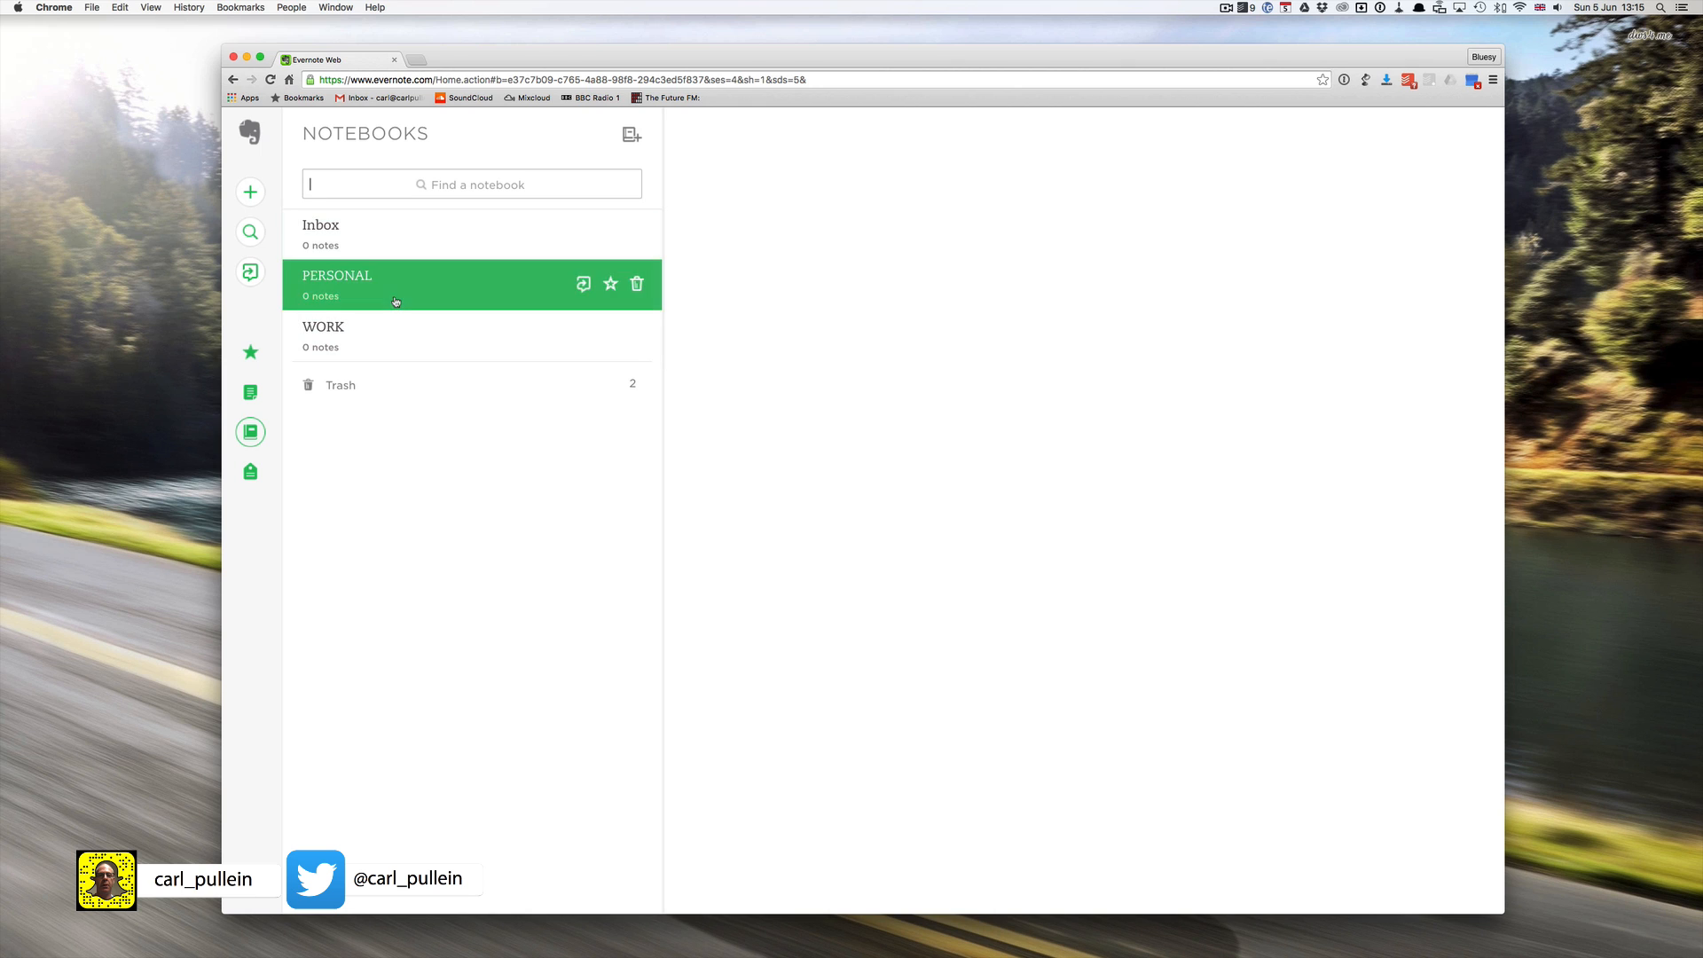
pyautogui.moveTo(761, 332)
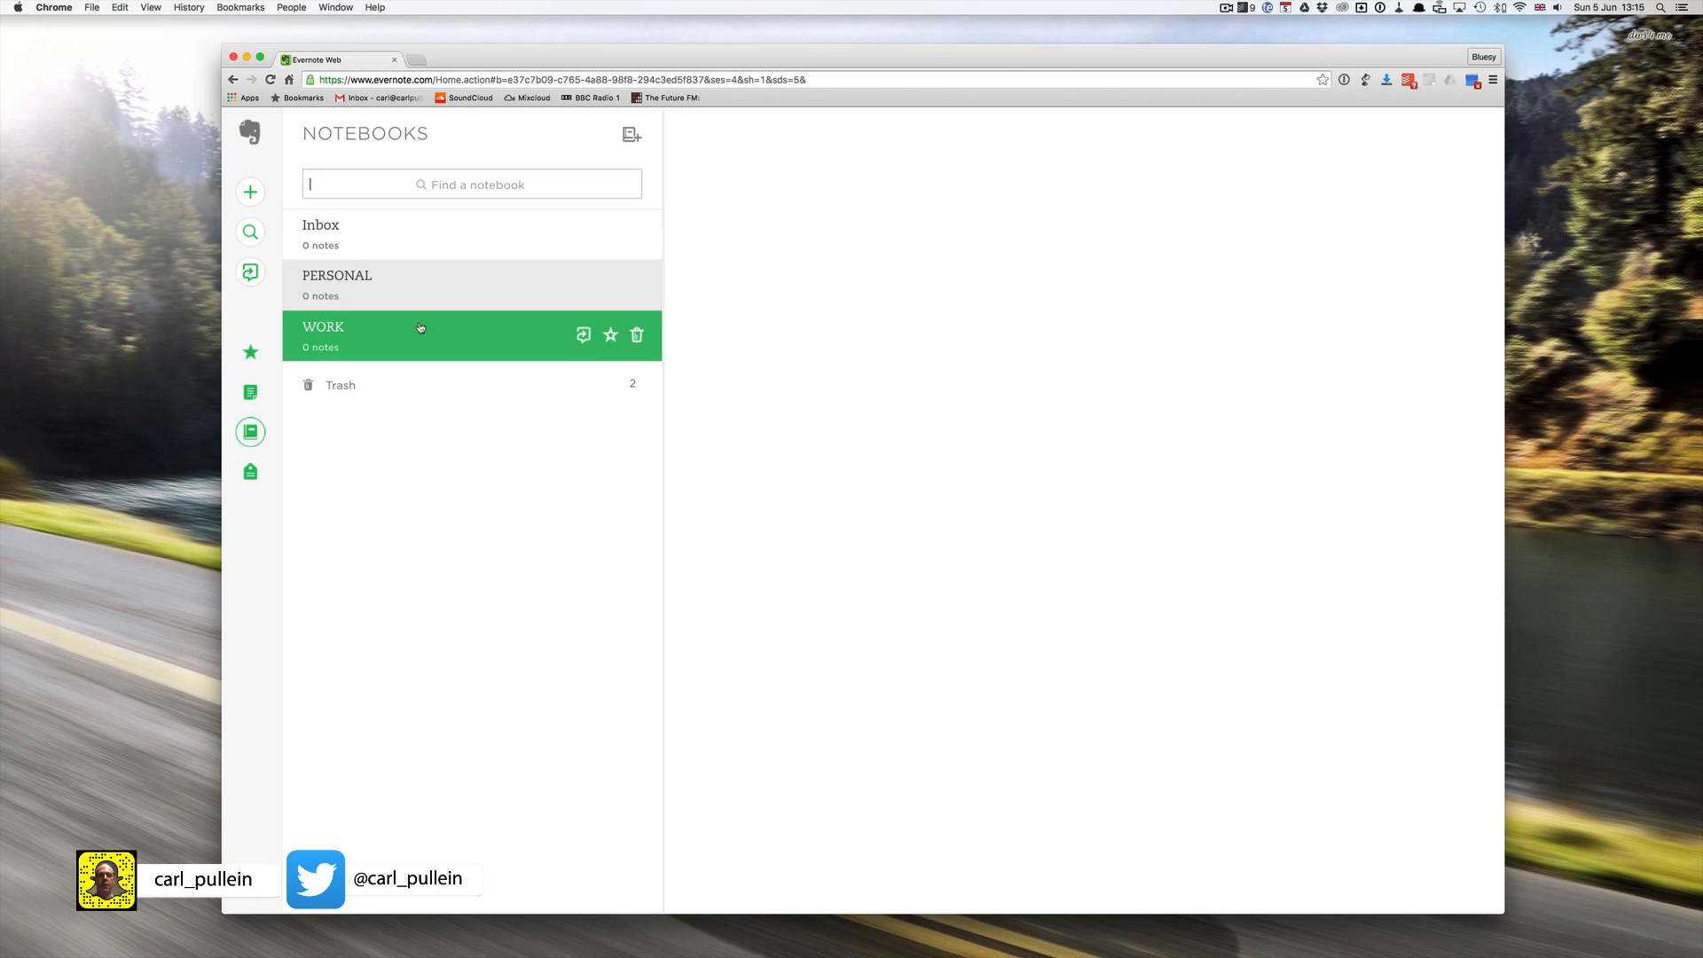
pyautogui.moveTo(424, 358)
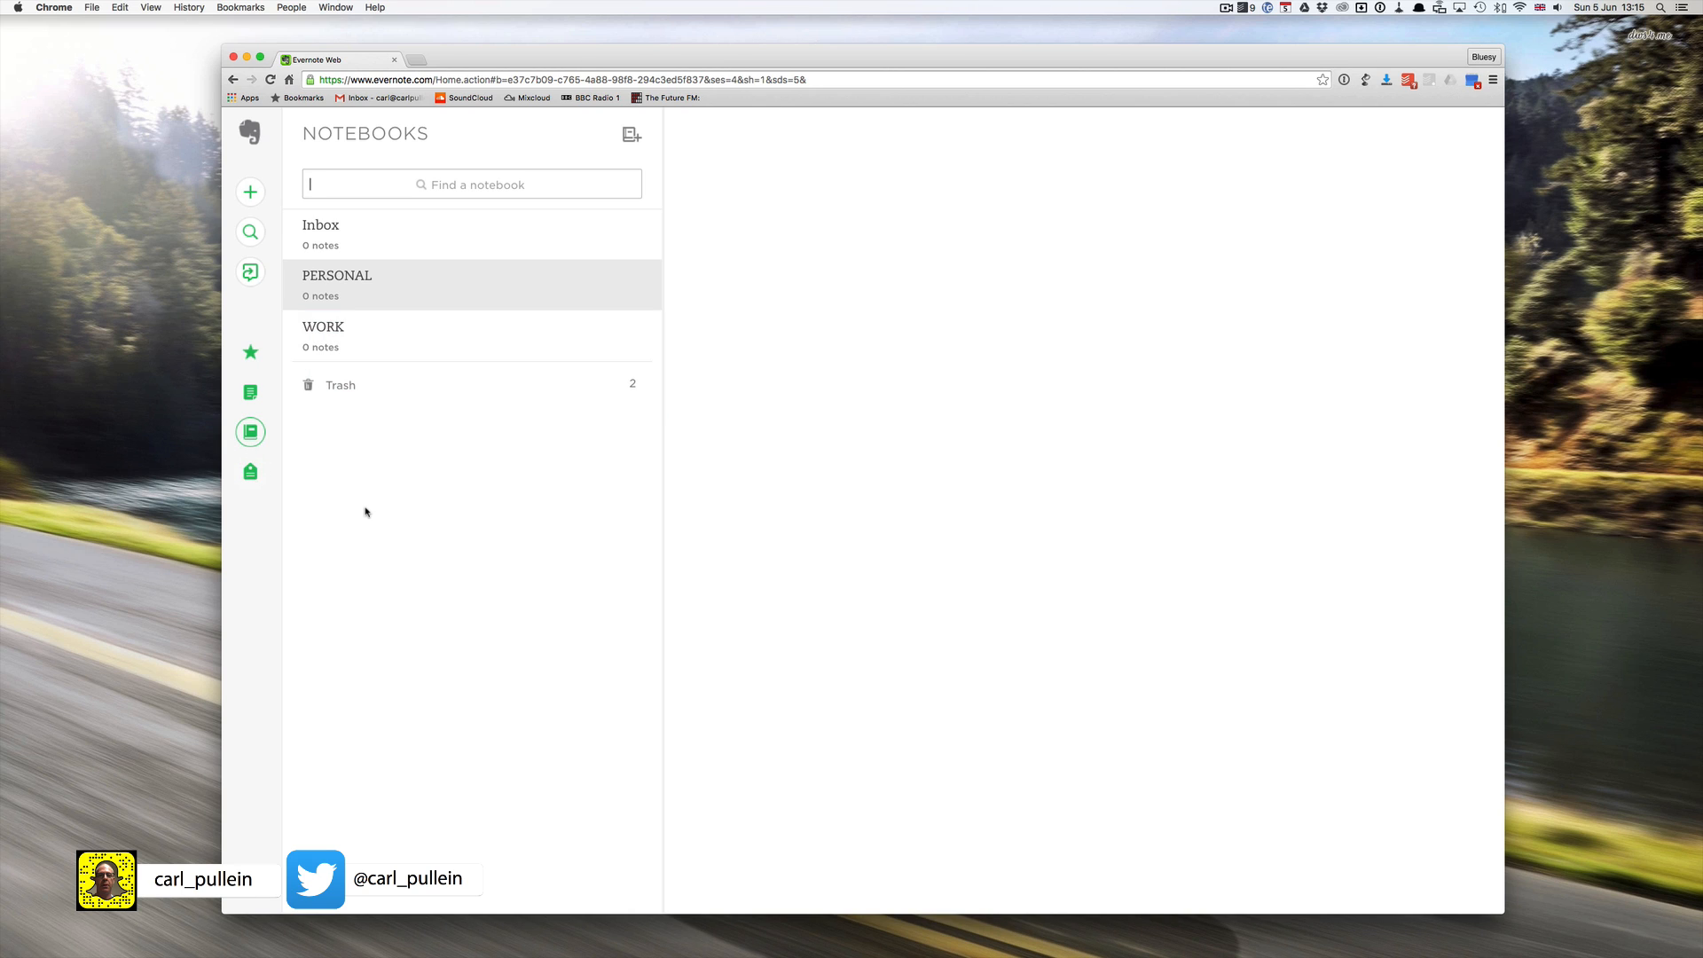
pyautogui.moveTo(348, 477)
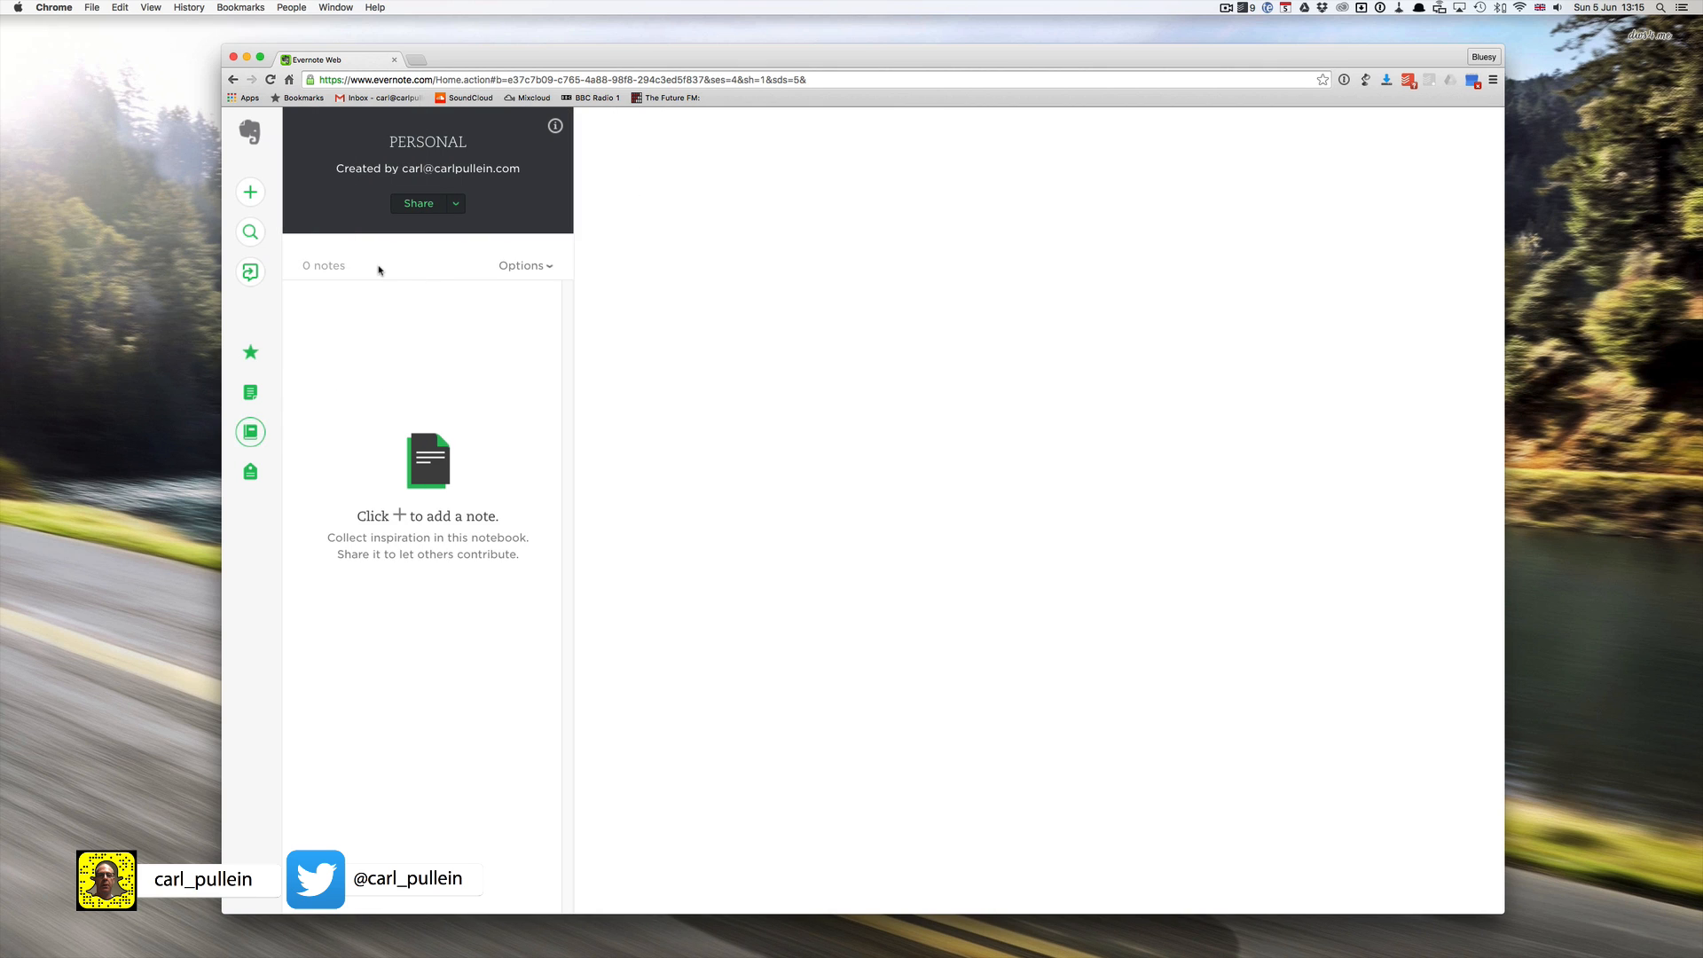
pyautogui.moveTo(249, 433)
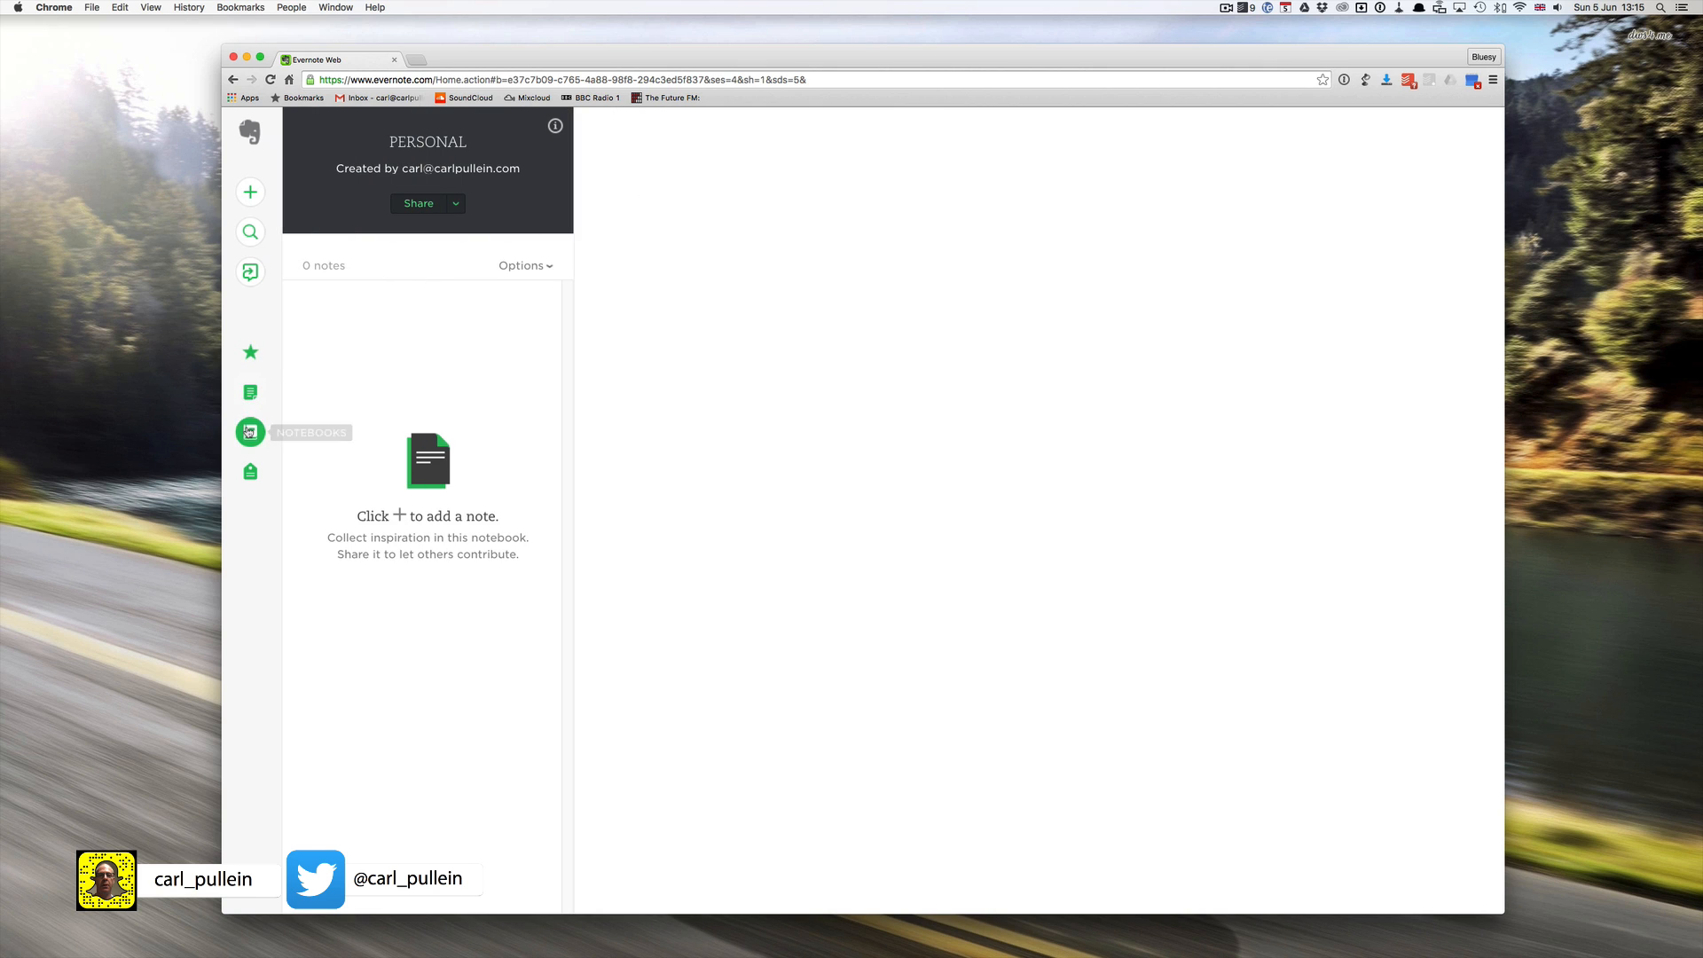
# Step: Create a new notebook titled SOMEDAY / MAYBE from the notebook list
pyautogui.click(250, 431)
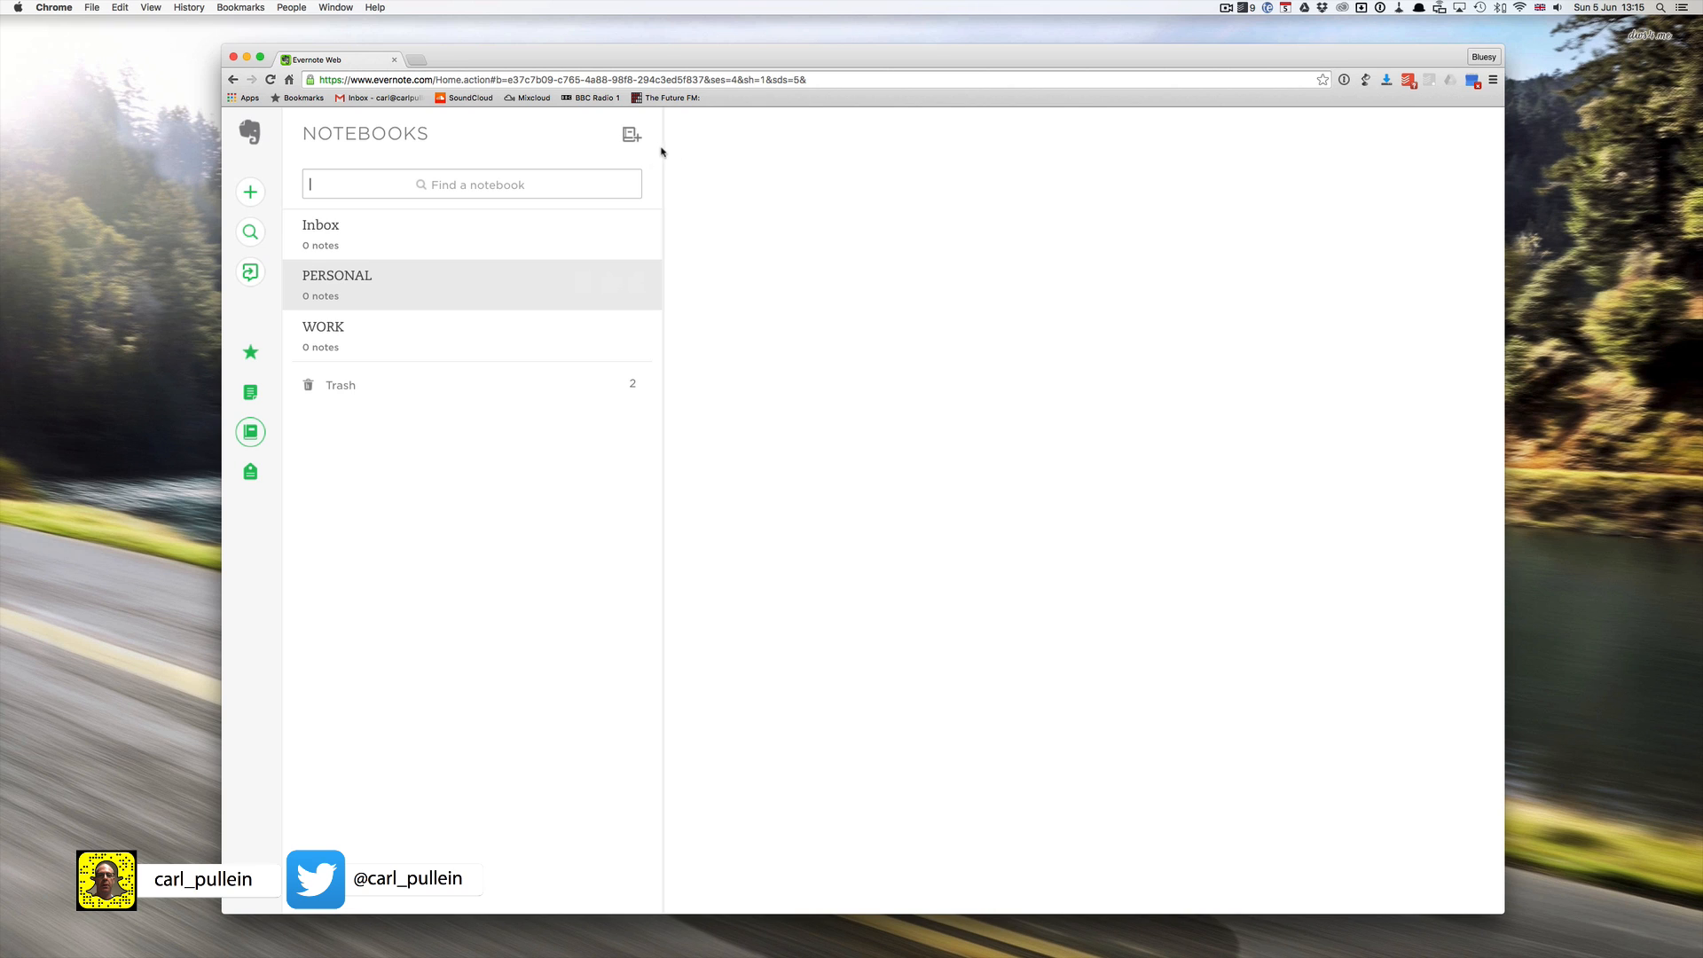
pyautogui.moveTo(662, 152)
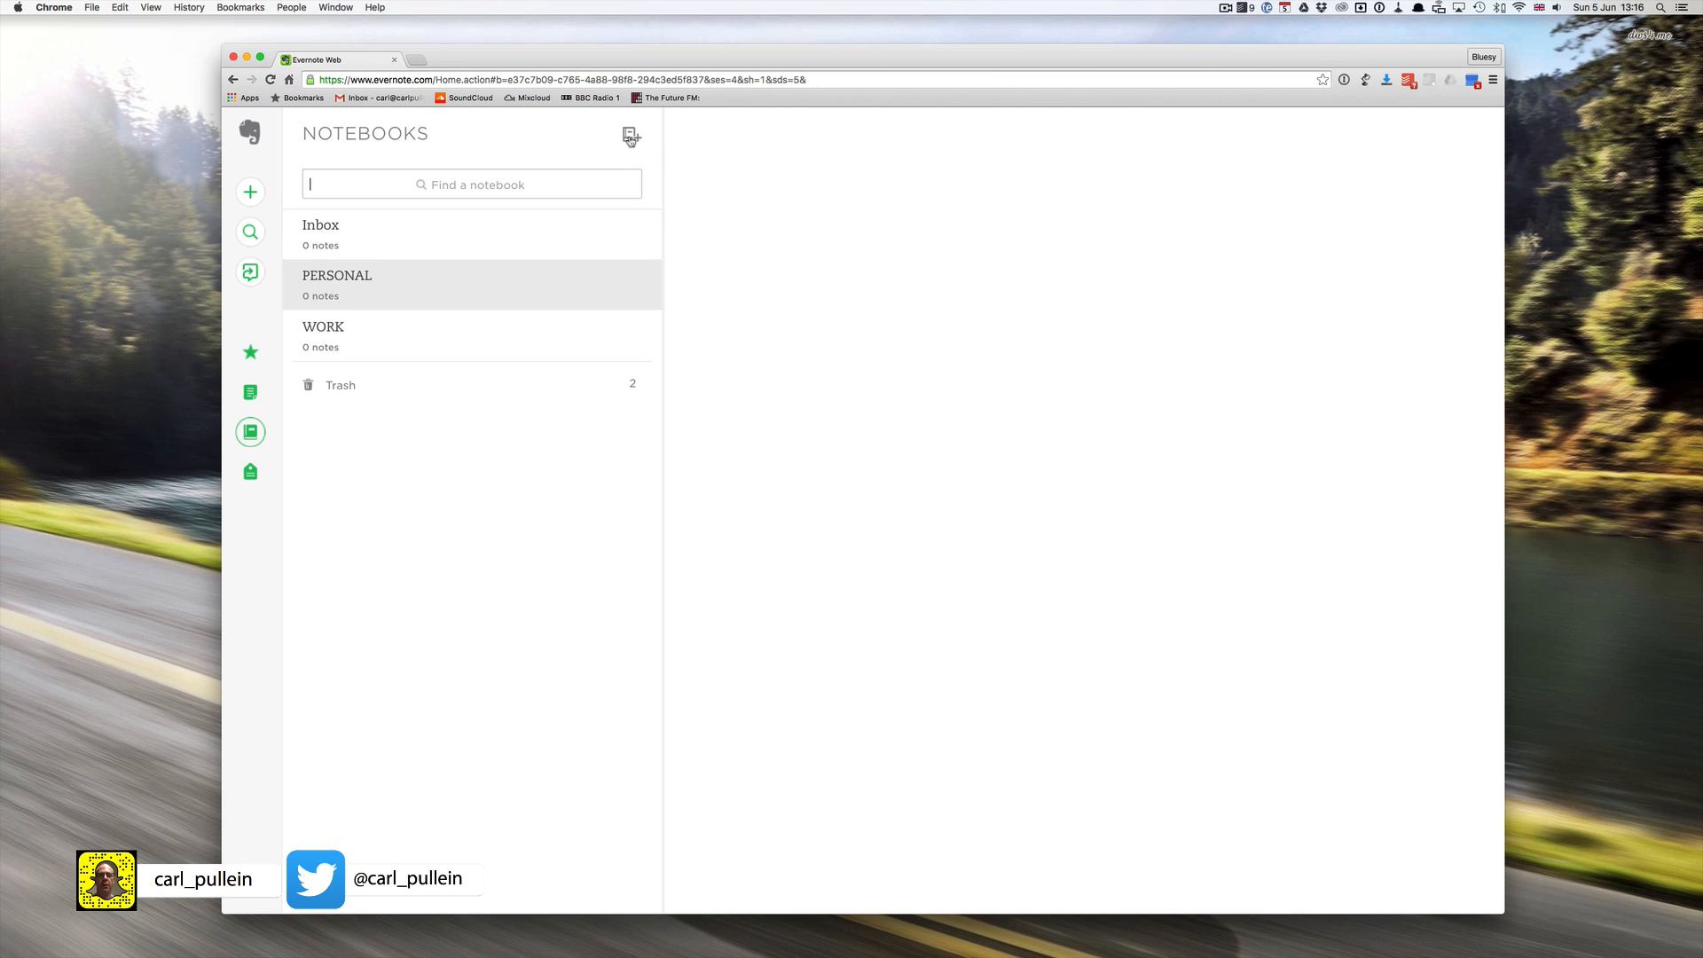
pyautogui.click(629, 137)
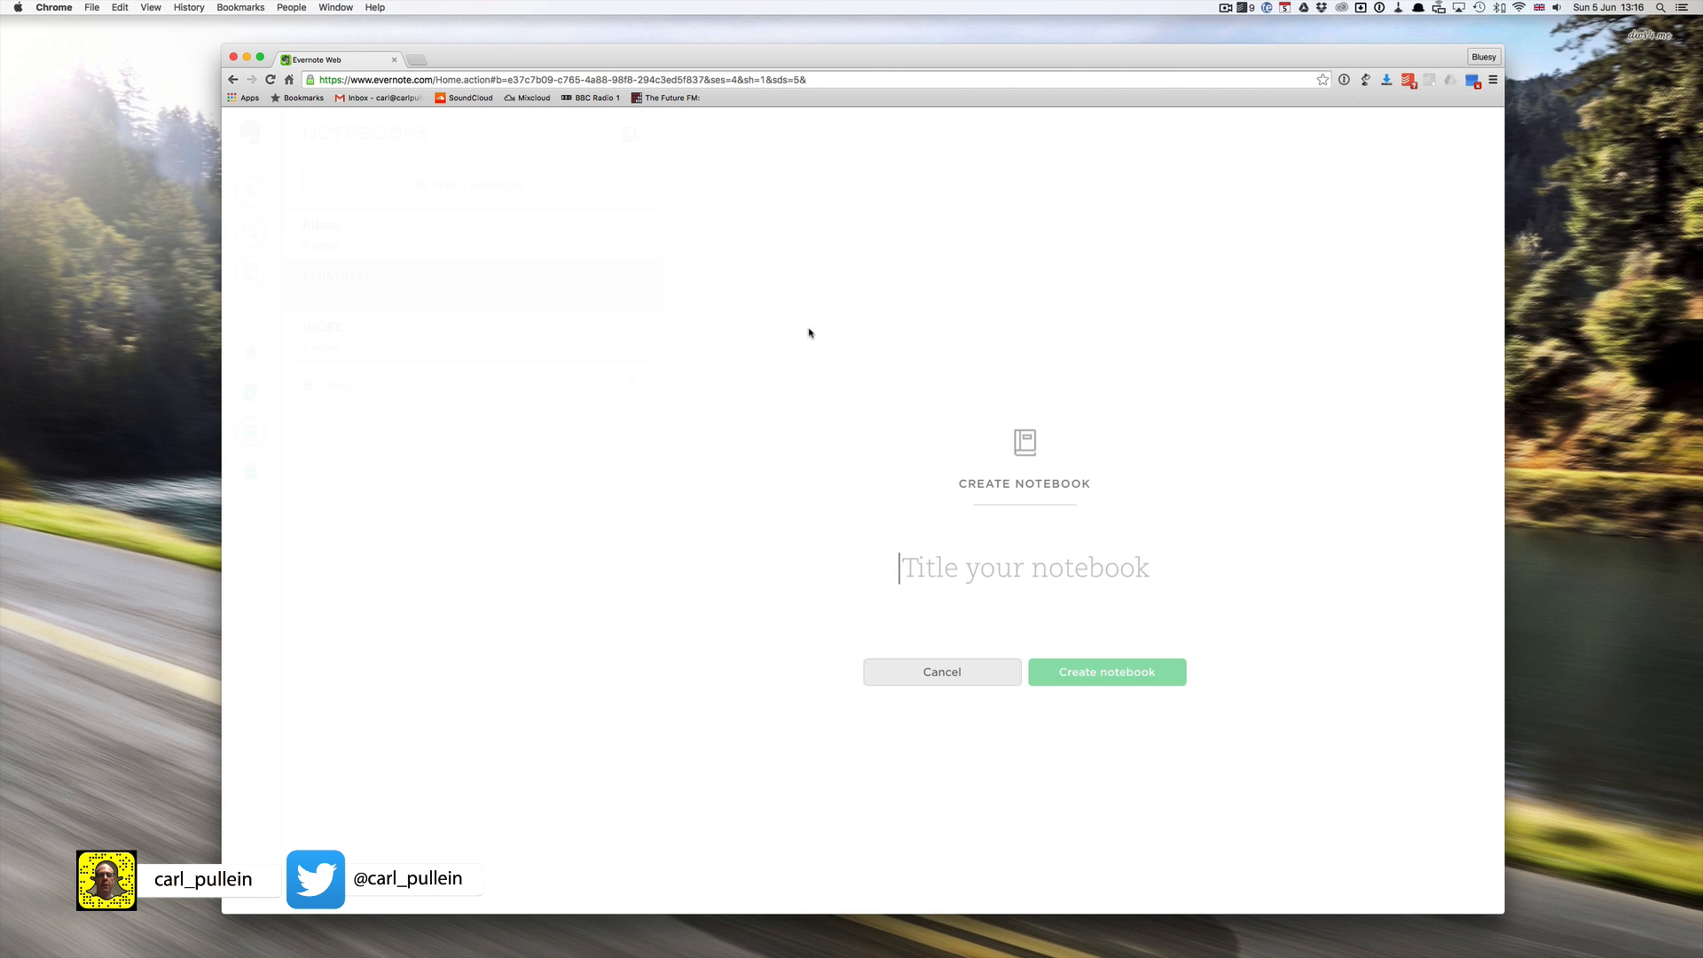
pyautogui.write('SOMEDAY')
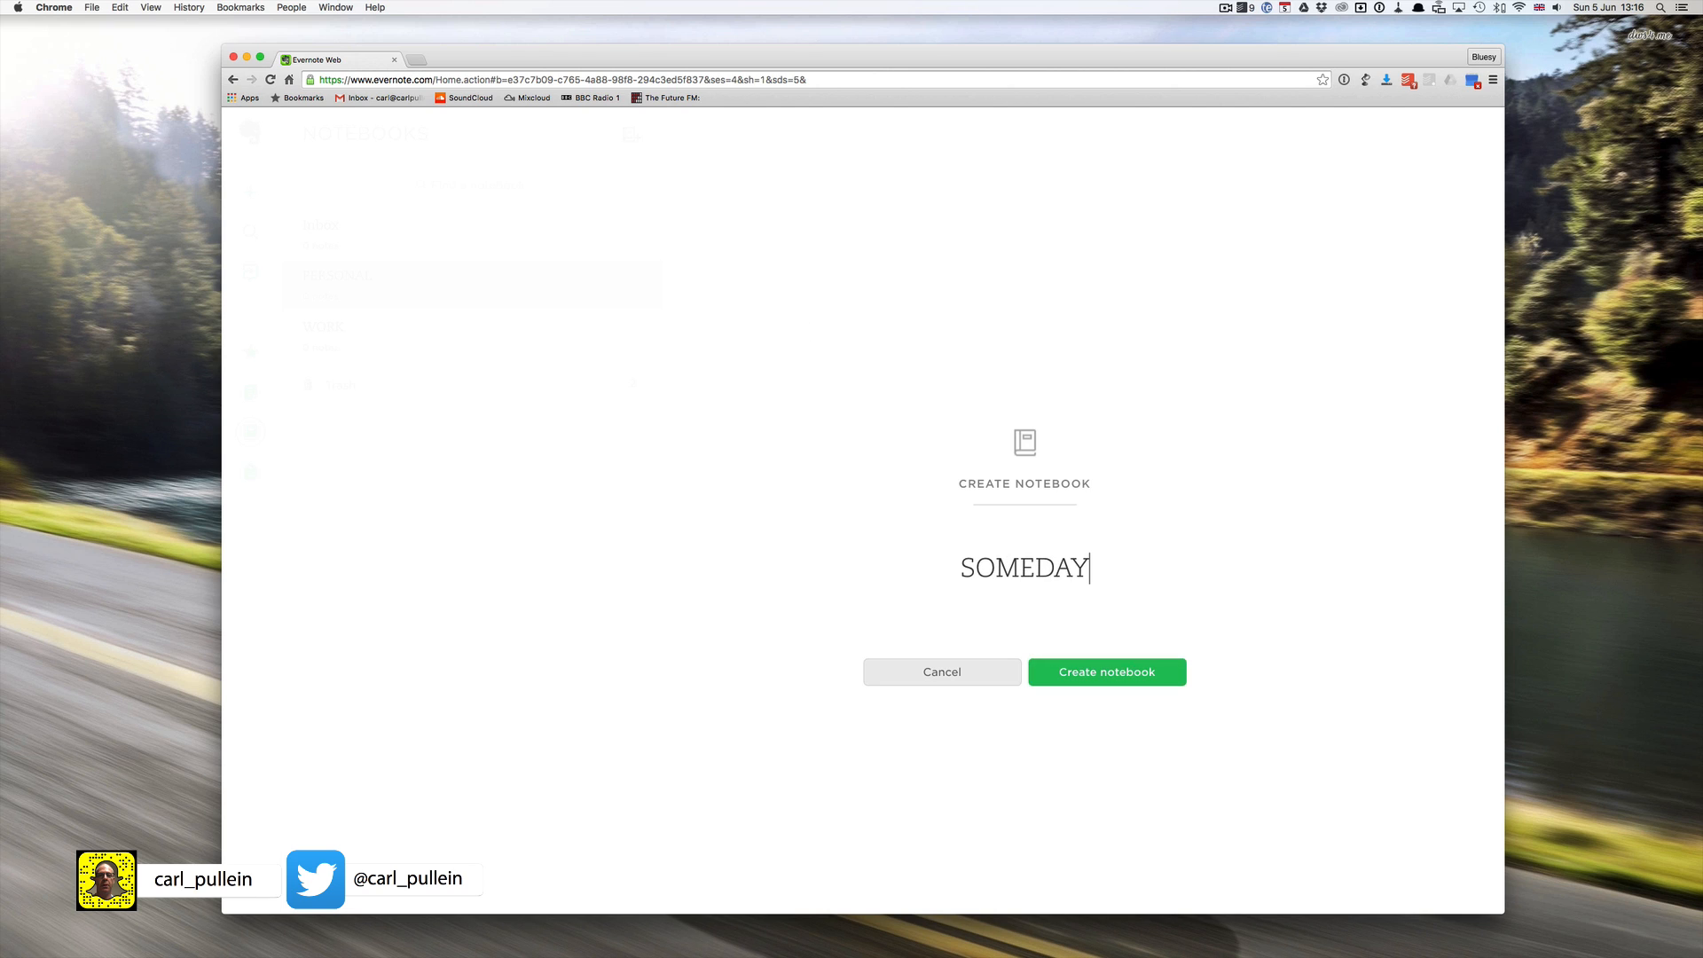
pyautogui.write('/ MA')
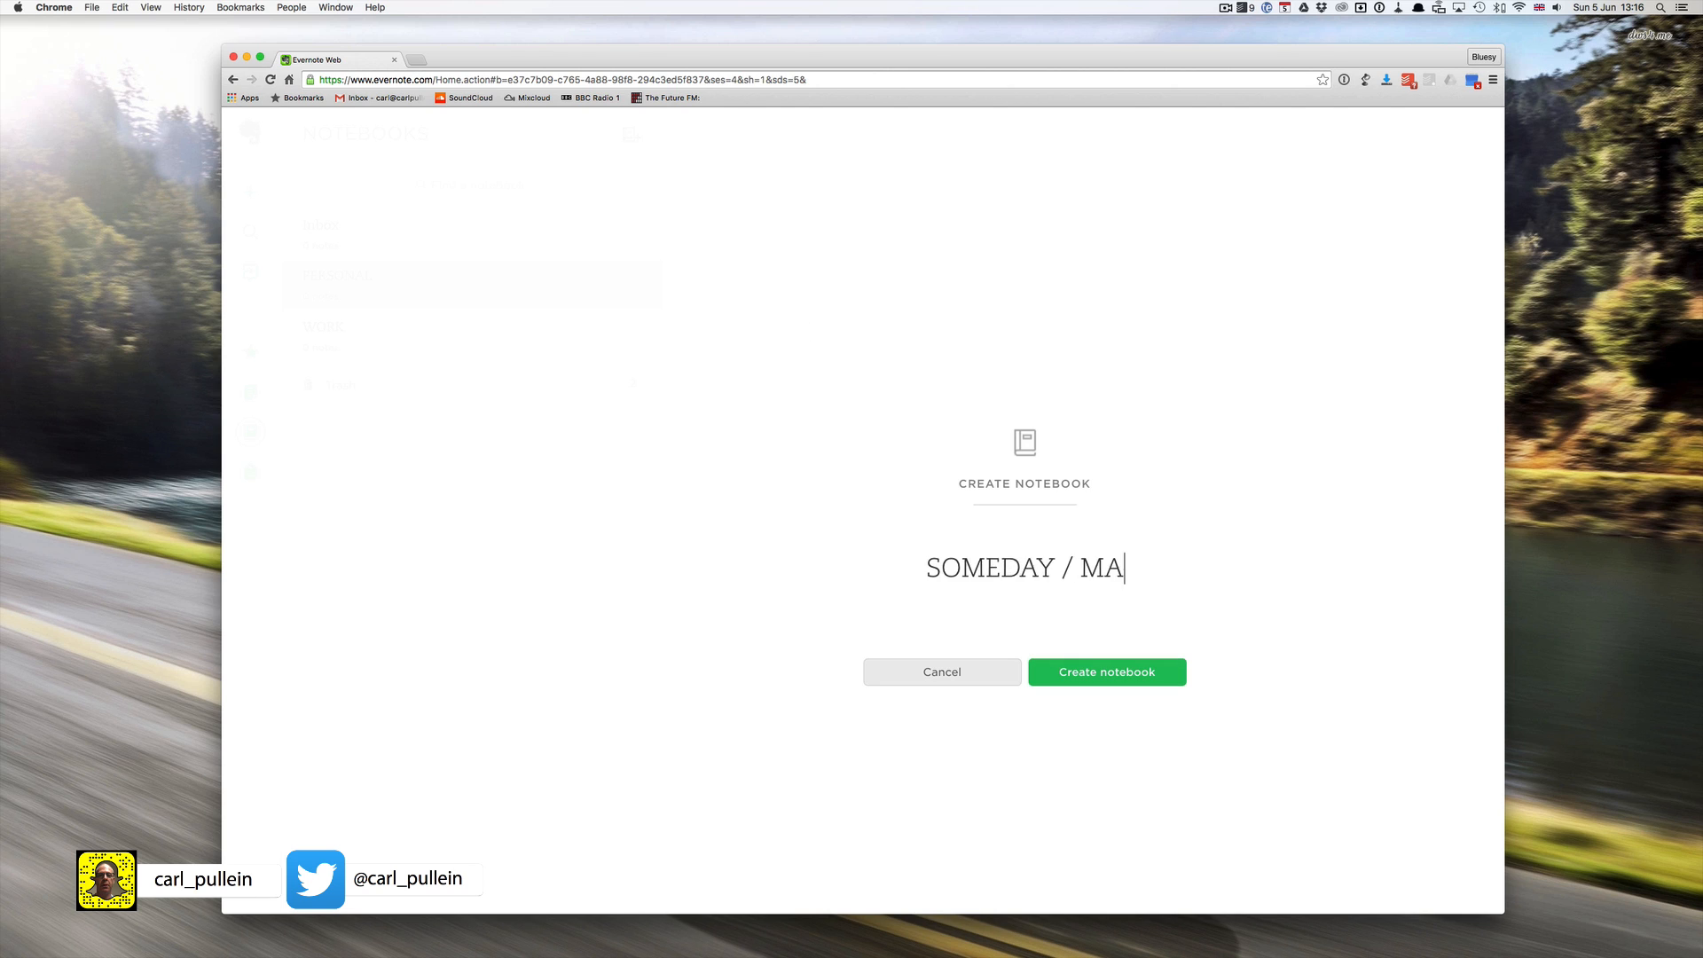
pyautogui.write('YBE')
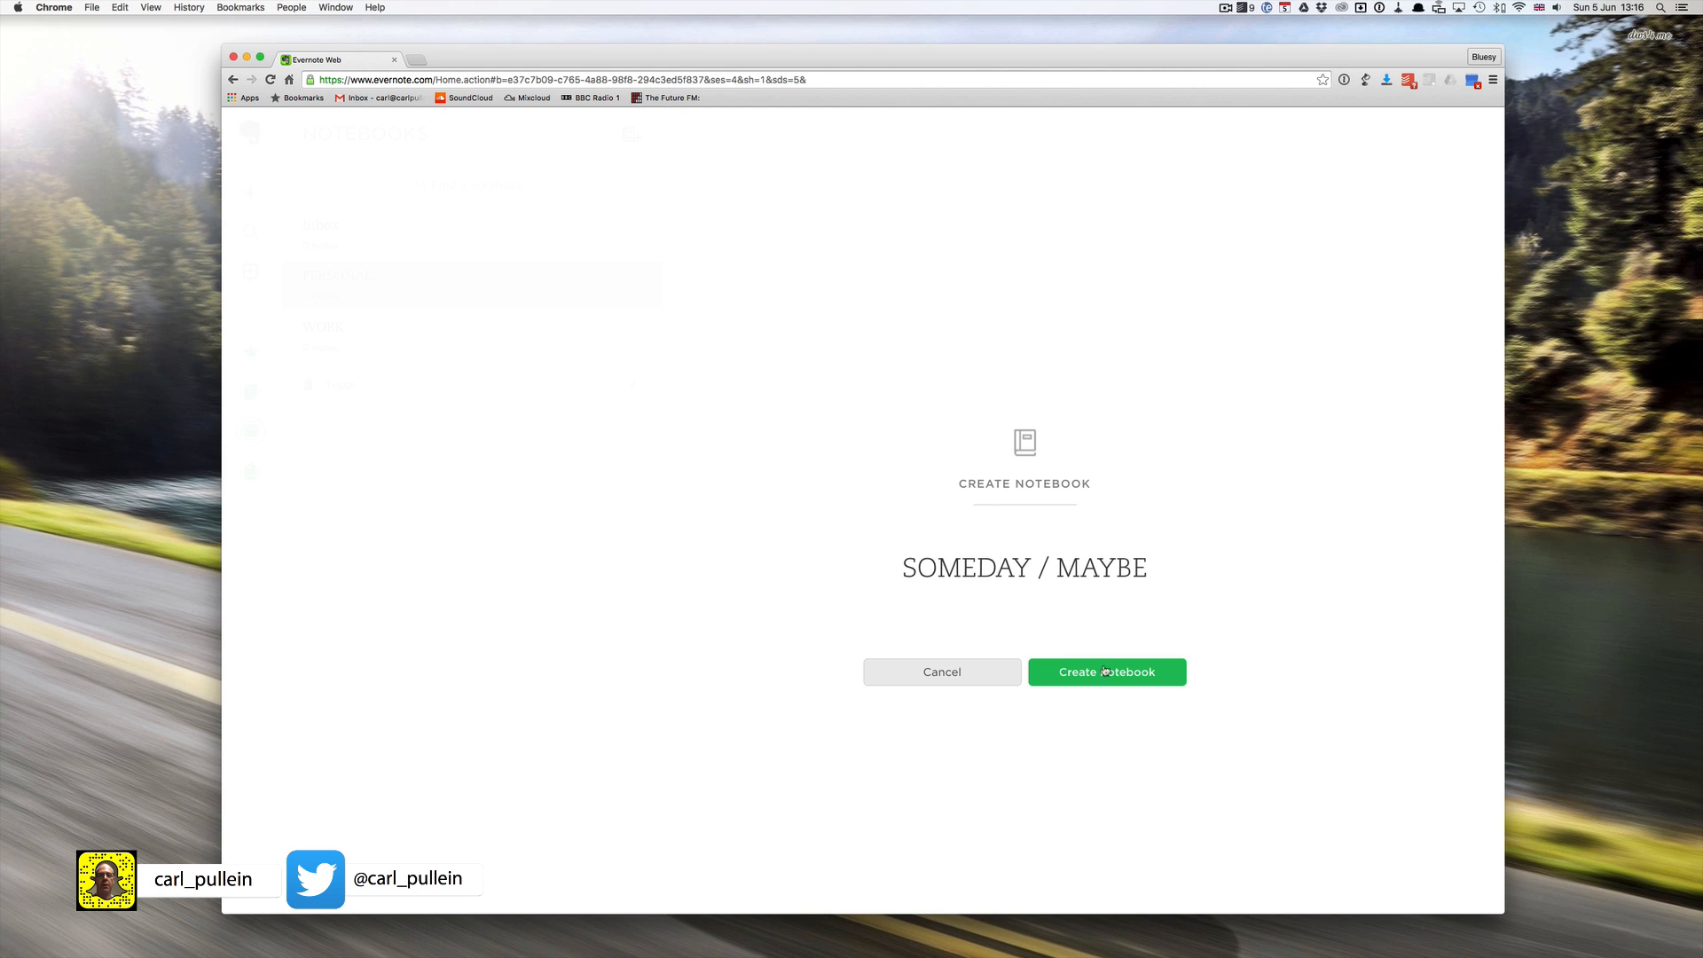
pyautogui.click(1106, 670)
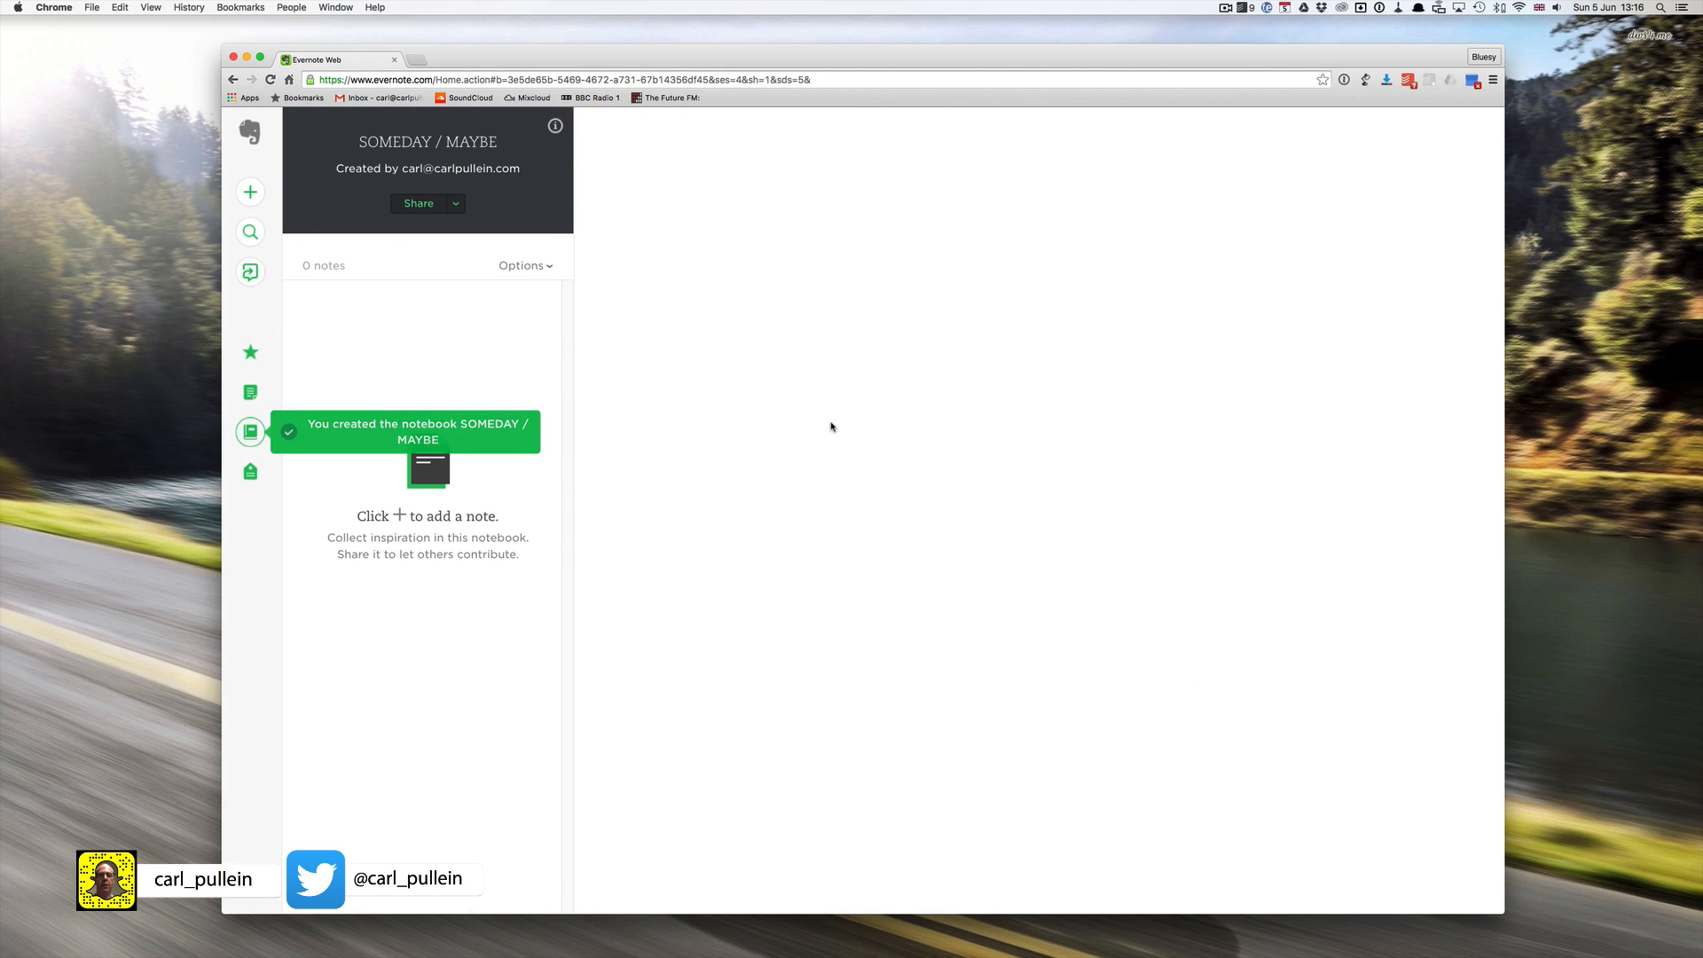